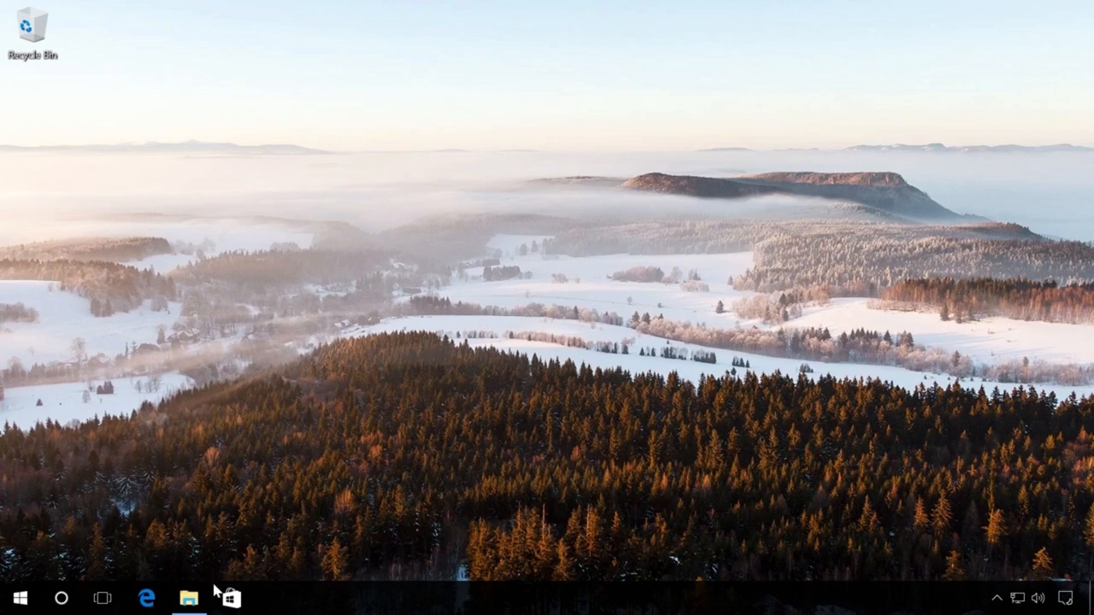
Quick-format USB-FLASH (W:) as FAT32 from This PC, confirming the erase and completion
{"action": "left_click", "coordinate": [188, 598]}
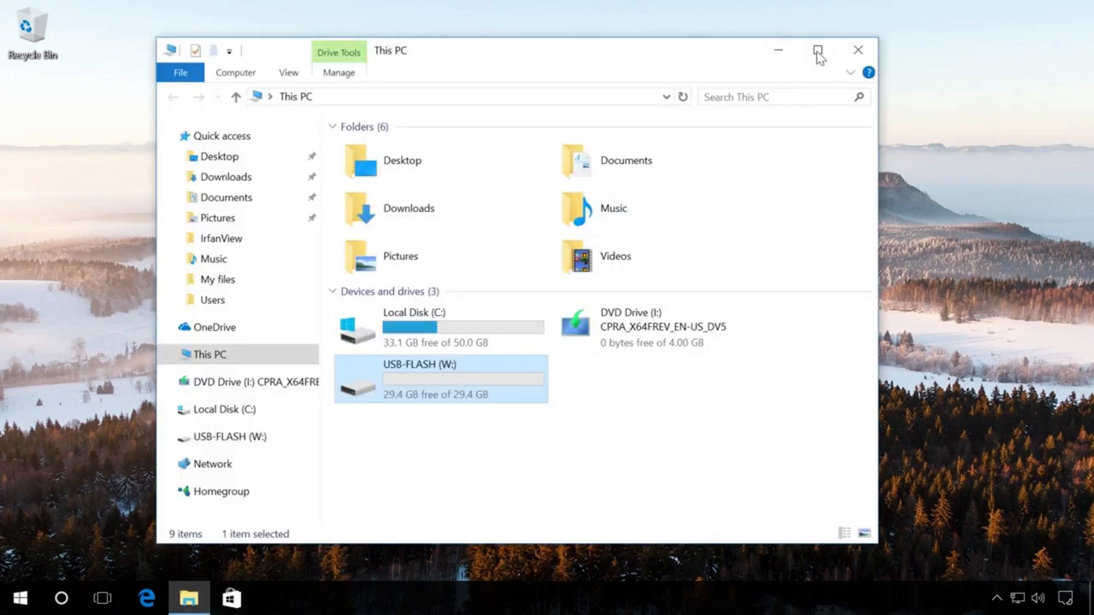
{"action": "right_click", "coordinate": [440, 378]}
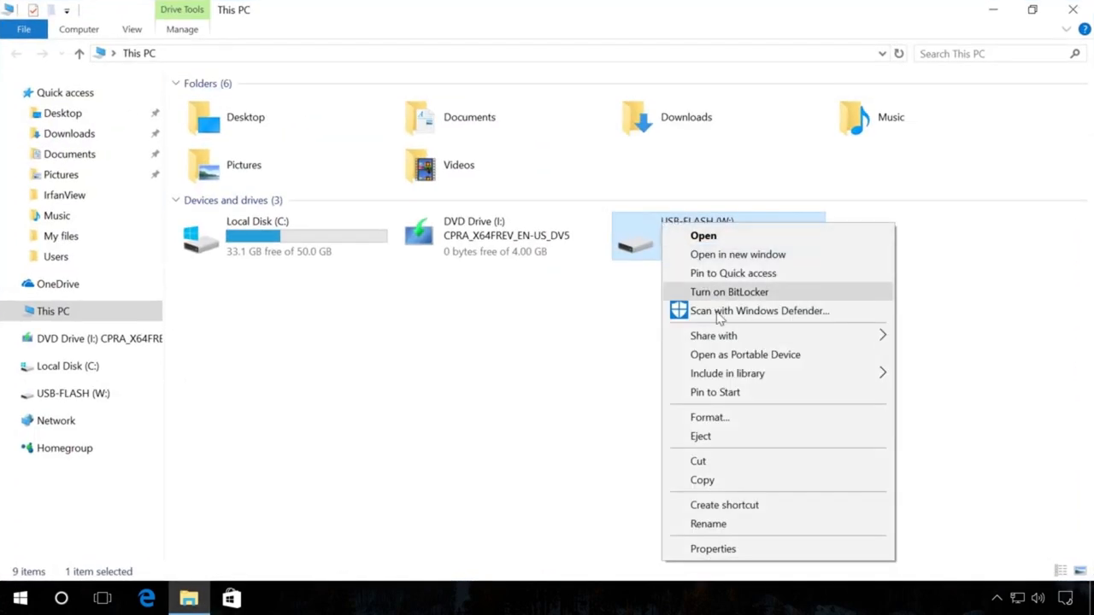
{"action": "left_click", "coordinate": [709, 417]}
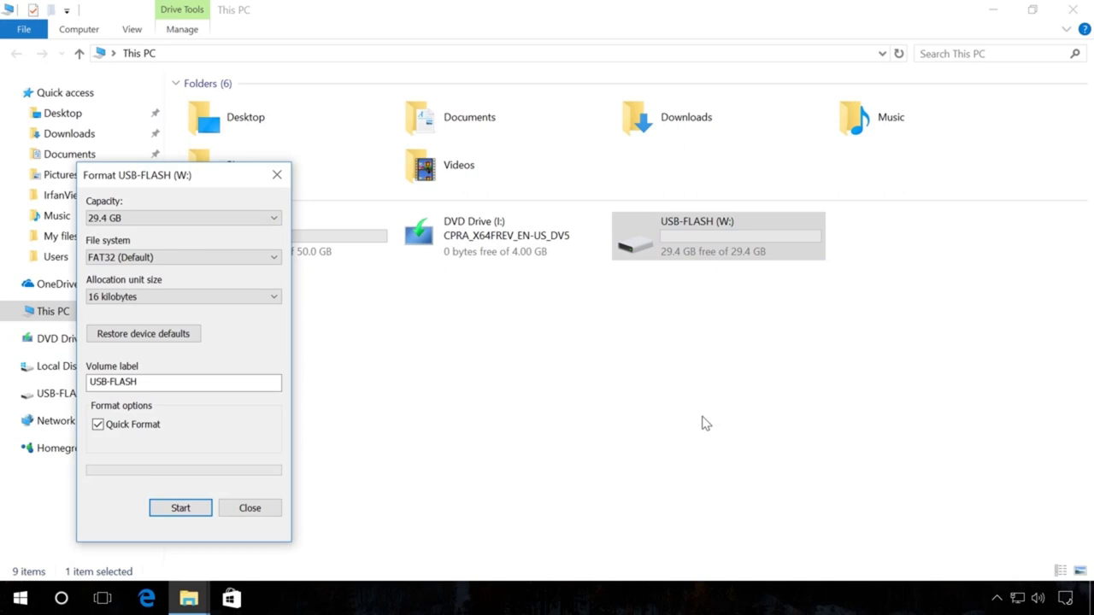
{"action": "left_click_drag", "start_coordinate": [137, 175], "coordinate": [346, 157]}
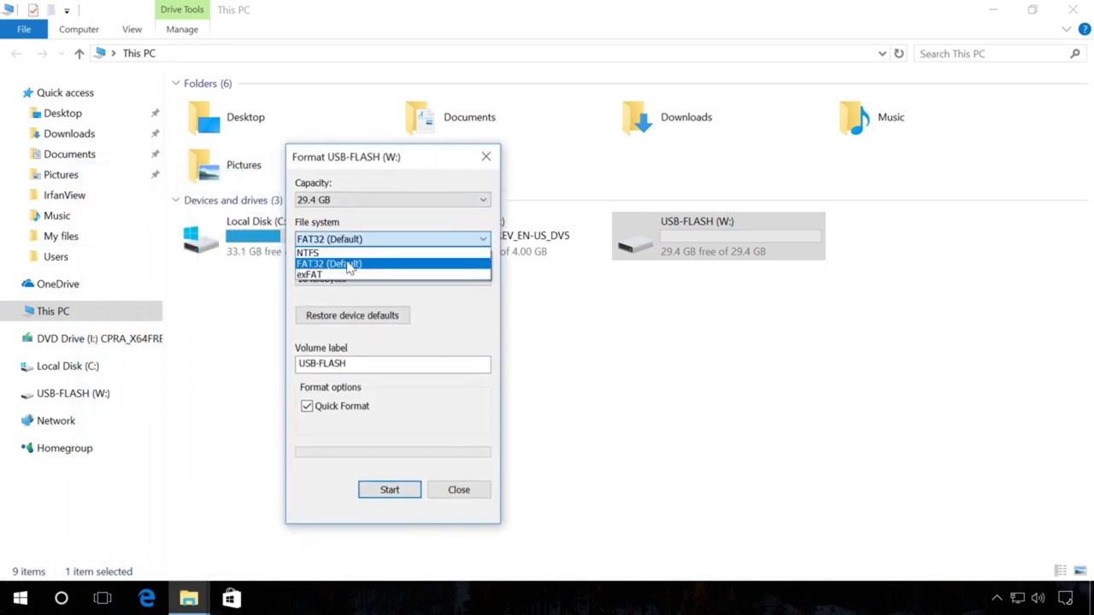
{"action": "left_click", "coordinate": [329, 263]}
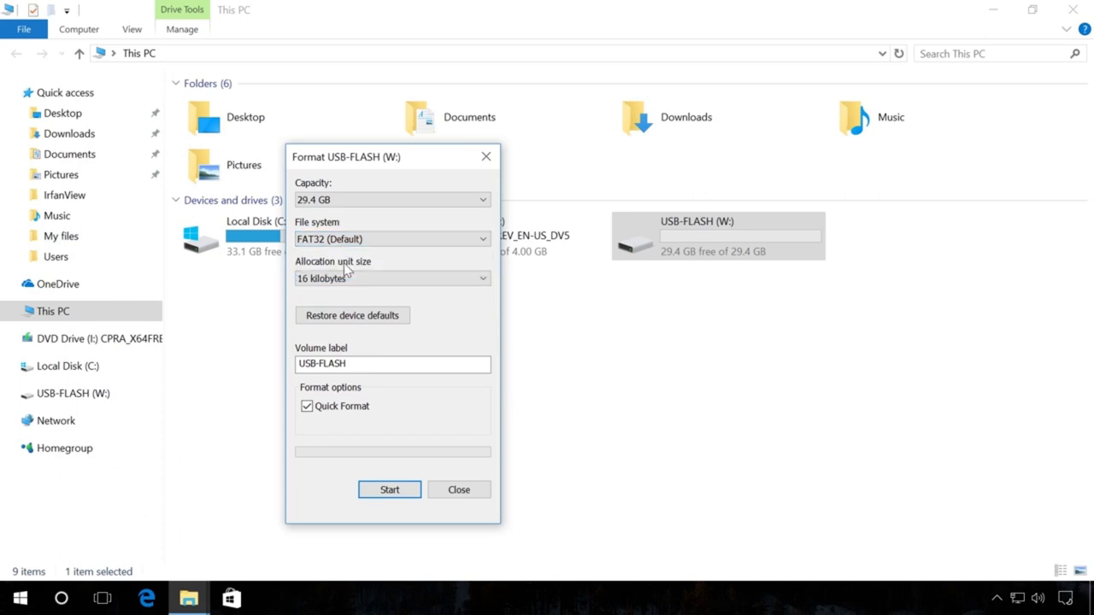
{"action": "mouse_move", "coordinate": [325, 400]}
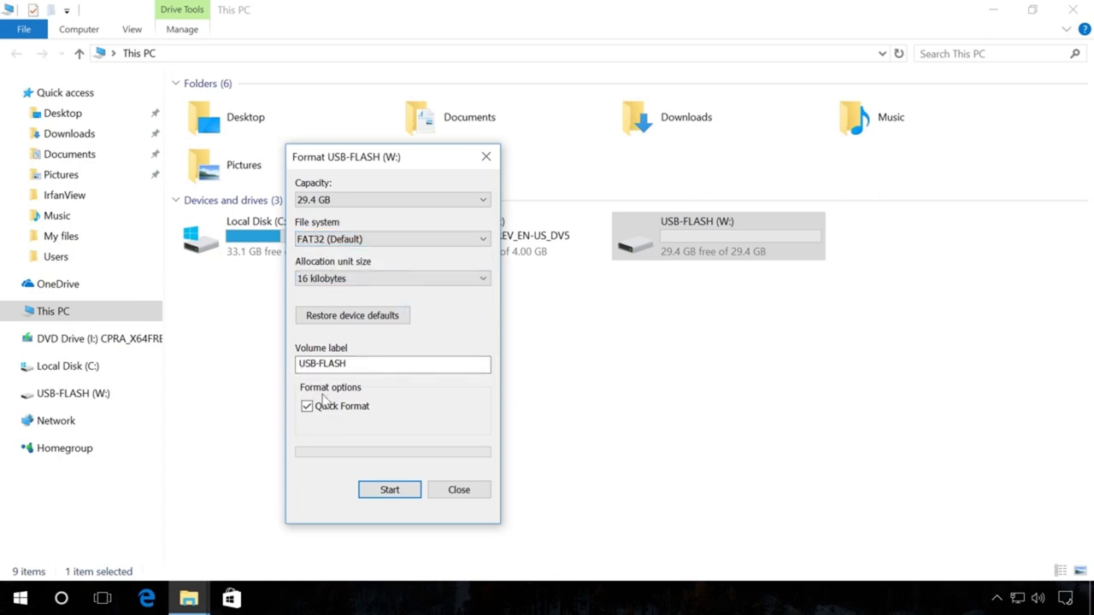
{"action": "mouse_move", "coordinate": [343, 459]}
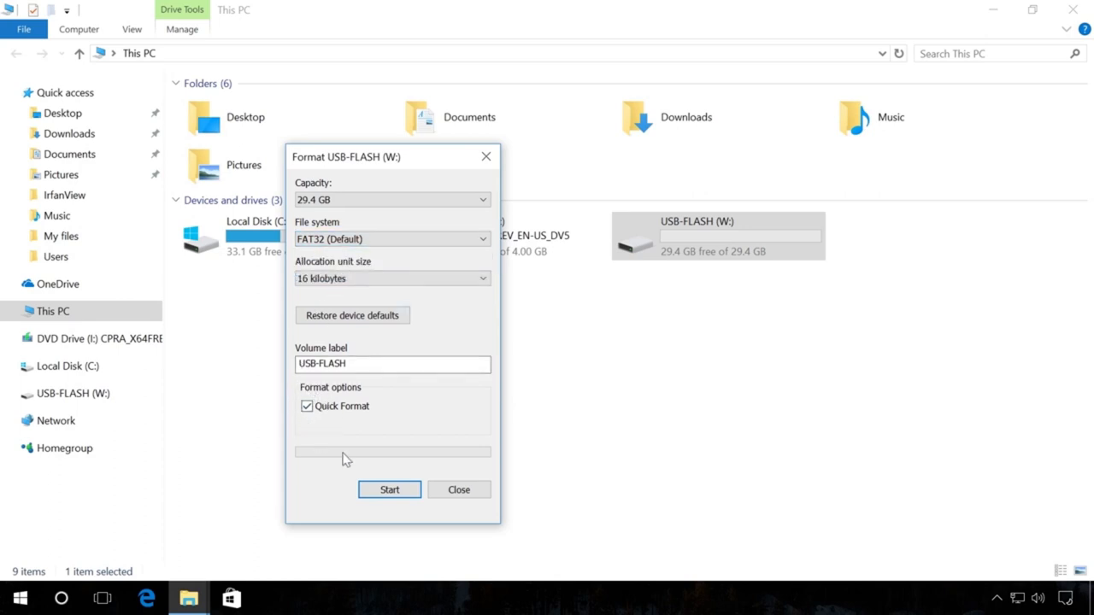
{"action": "left_click", "coordinate": [389, 490]}
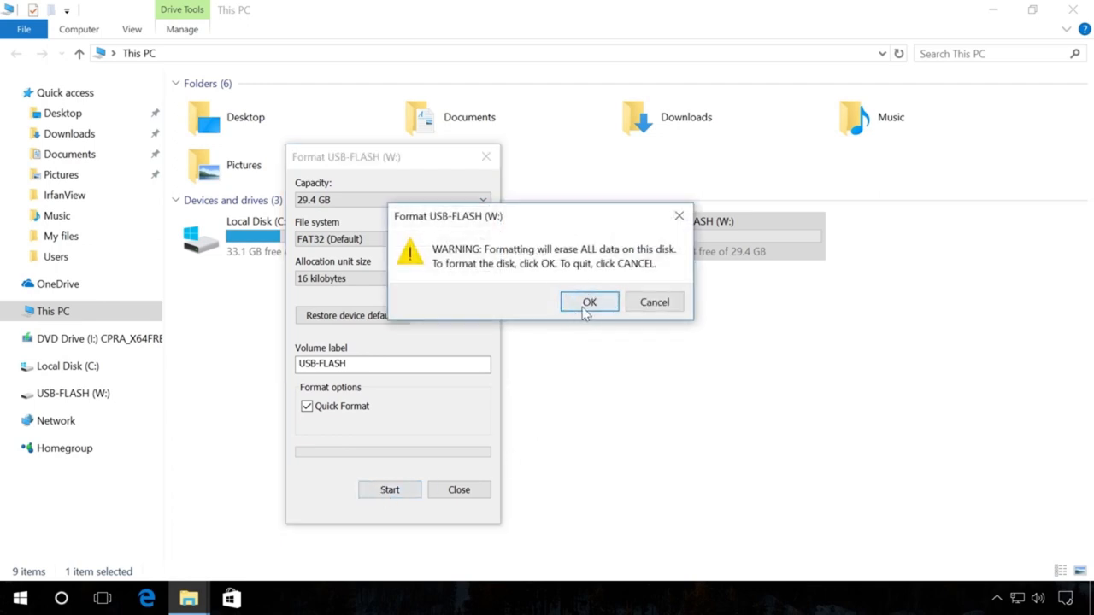
{"action": "left_click", "coordinate": [588, 302]}
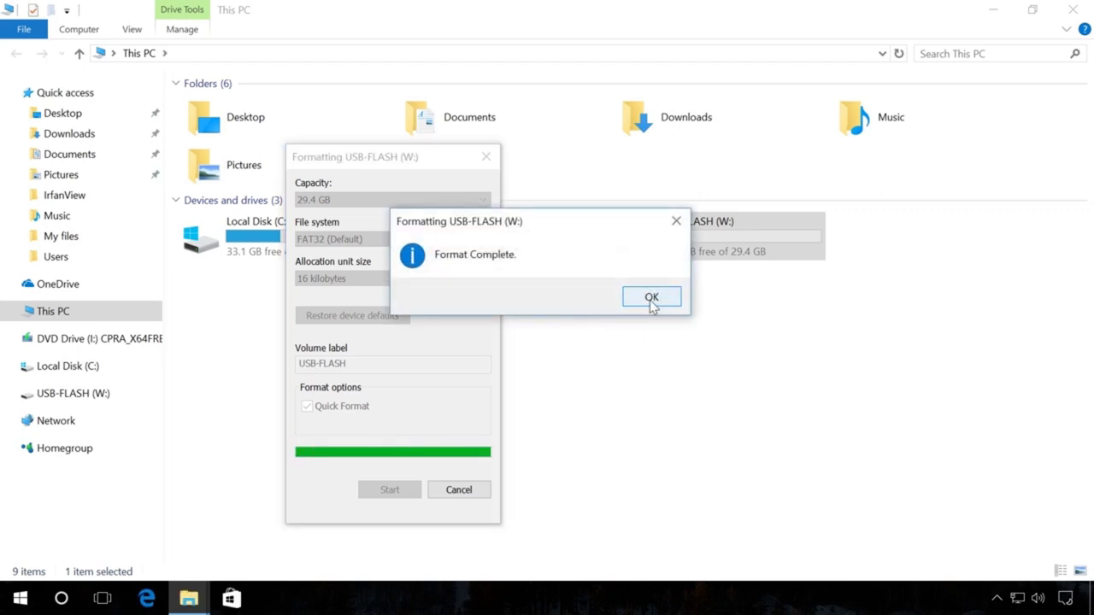
{"action": "left_click", "coordinate": [651, 297]}
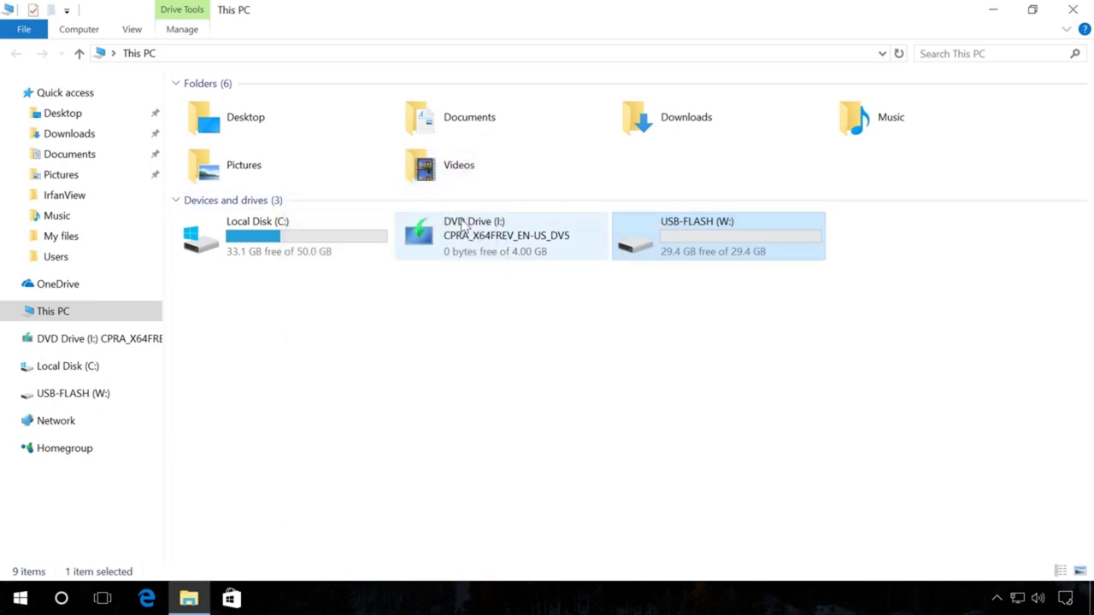
Open the Windows DVD (I:) files, bring up their context menu, then return to This PC
{"action": "right_click", "coordinate": [461, 235]}
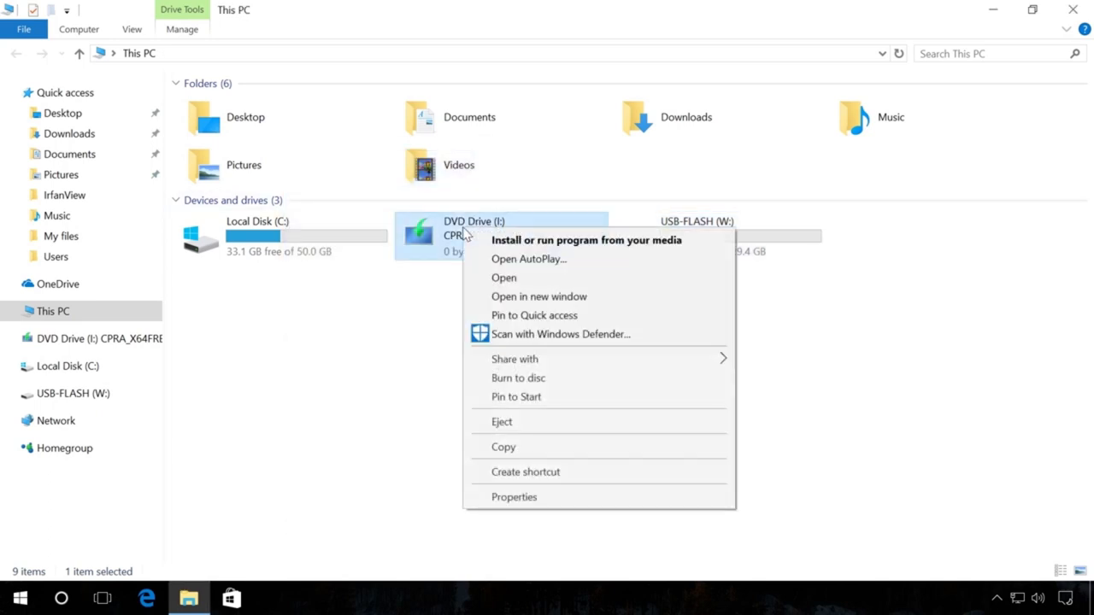
{"action": "left_click", "coordinate": [503, 277]}
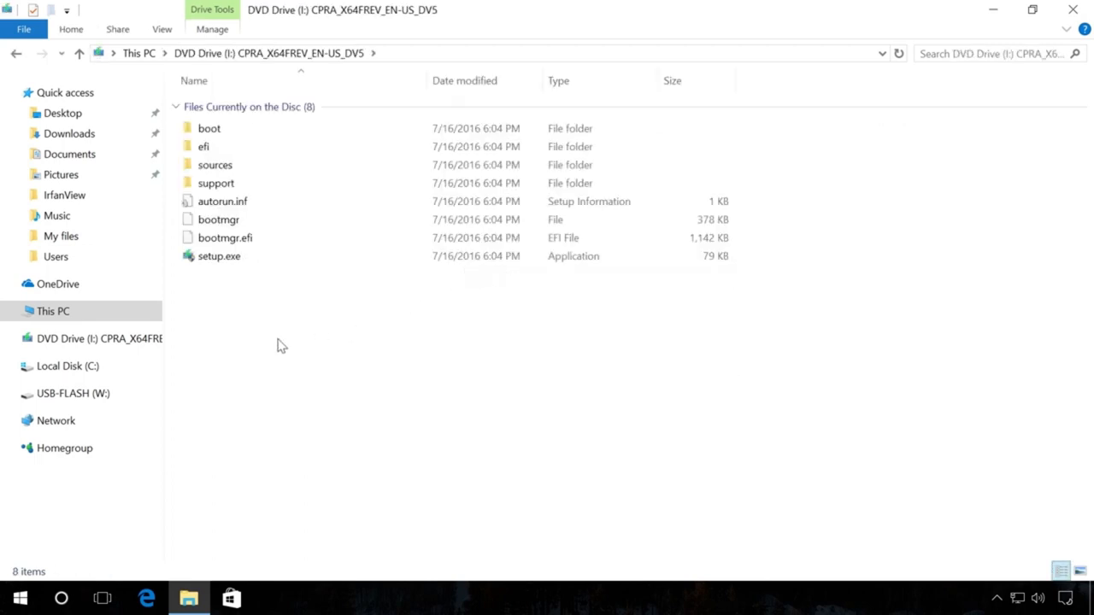
{"action": "right_click", "coordinate": [285, 180]}
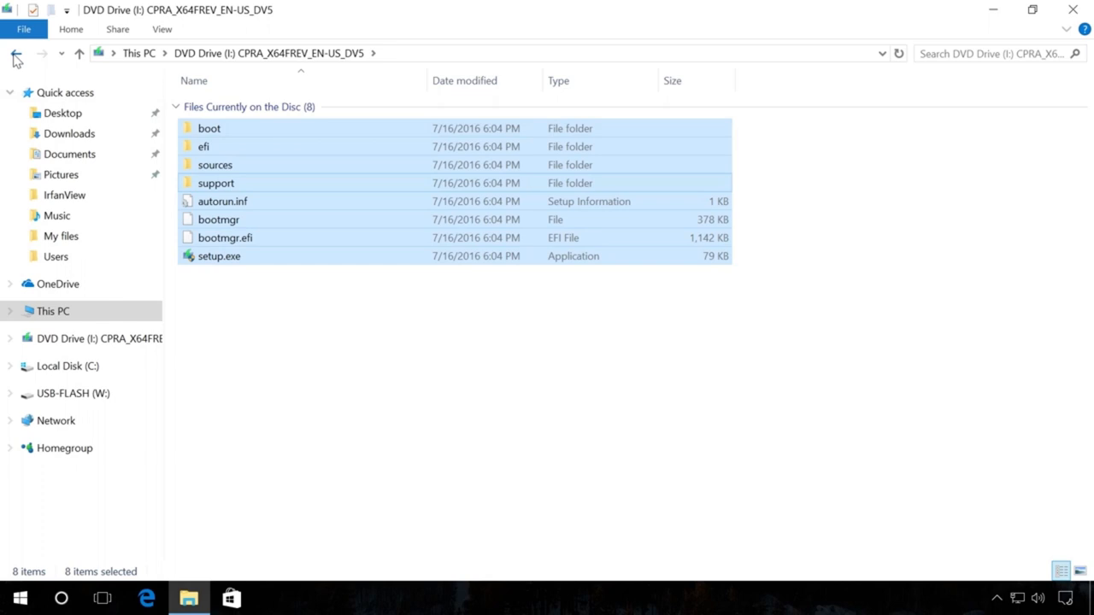
{"action": "left_click", "coordinate": [72, 393]}
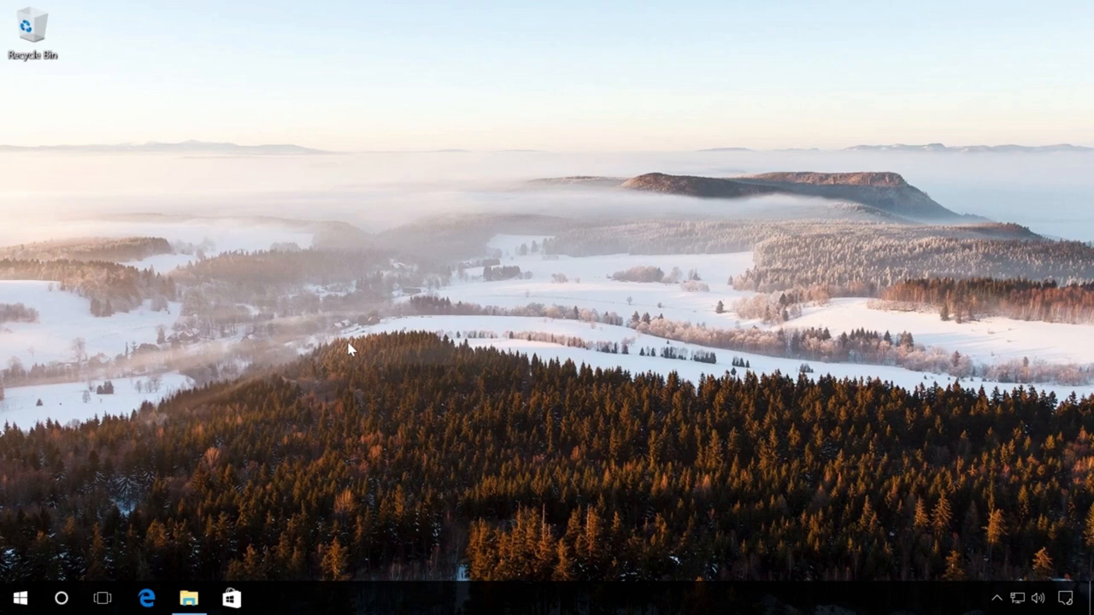
Launch Windows7-USB-DVD-Download-Tool.exe, choose the Windows 10 Pro ISO as source, and continue
{"action": "left_click", "coordinate": [189, 598]}
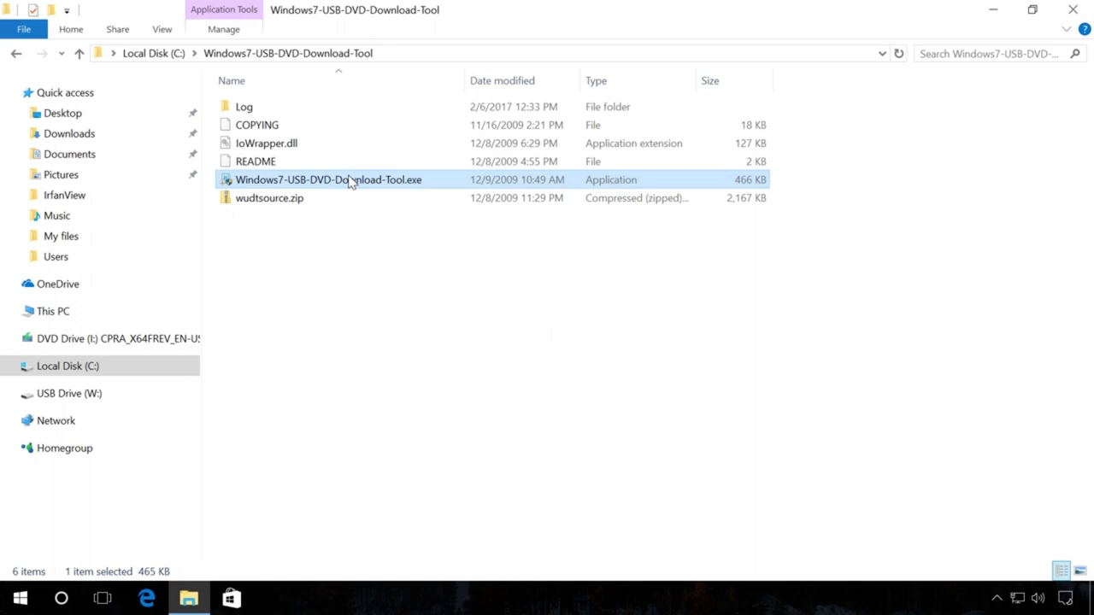
{"action": "double_click", "coordinate": [328, 180]}
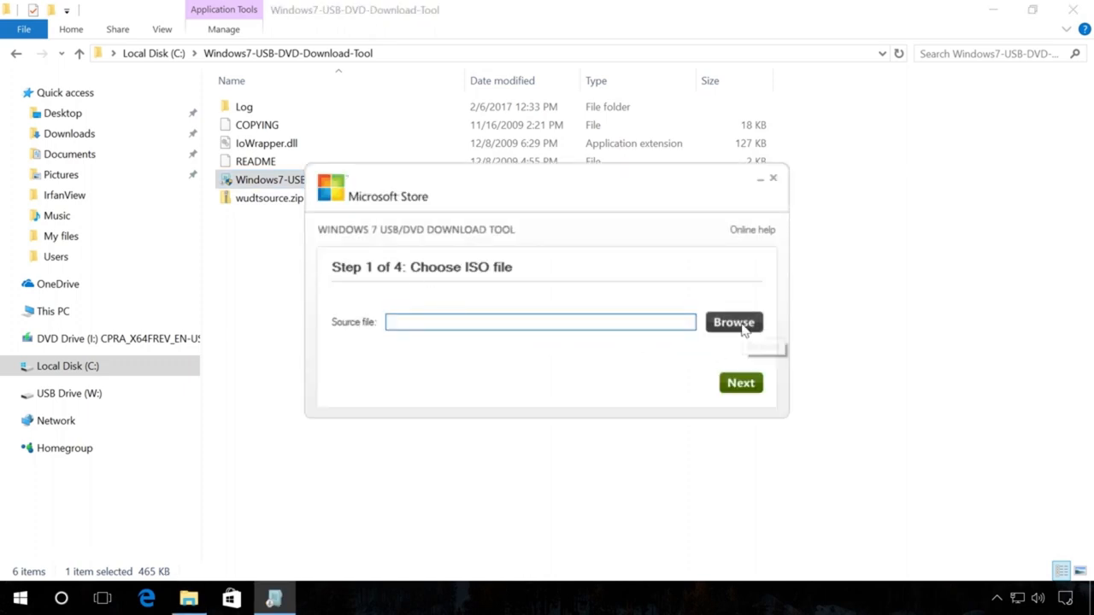
{"action": "left_click", "coordinate": [733, 322]}
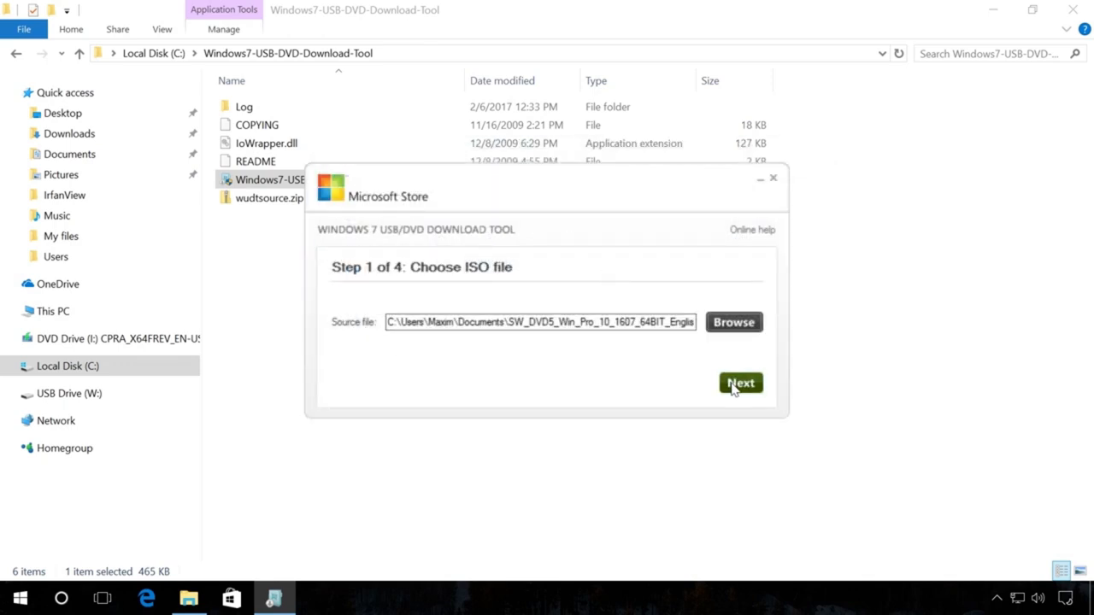
{"action": "left_click", "coordinate": [740, 382]}
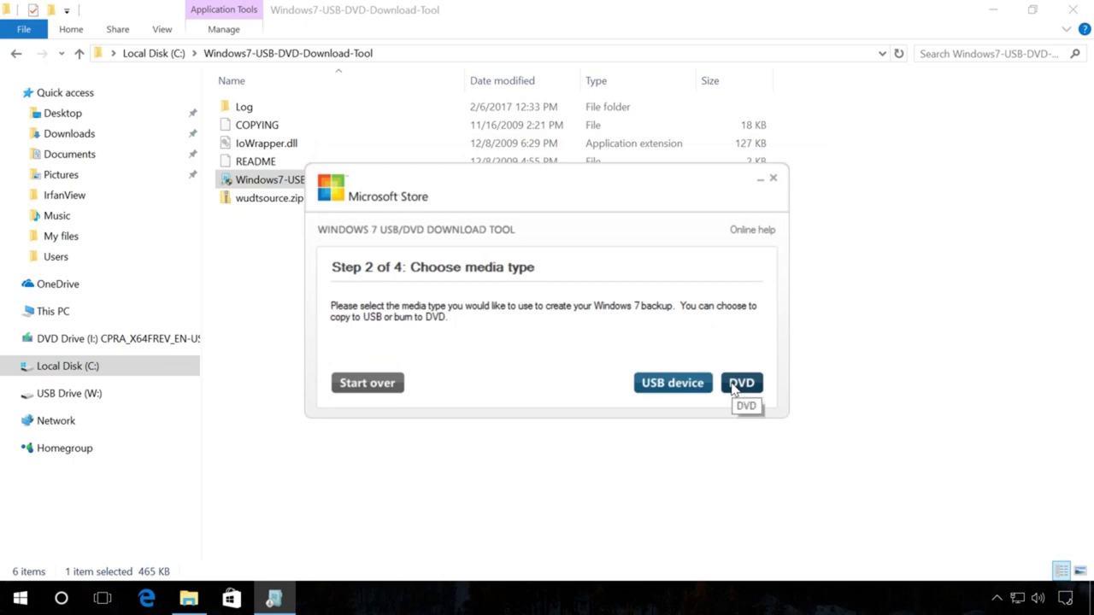
{"action": "mouse_move", "coordinate": [672, 382]}
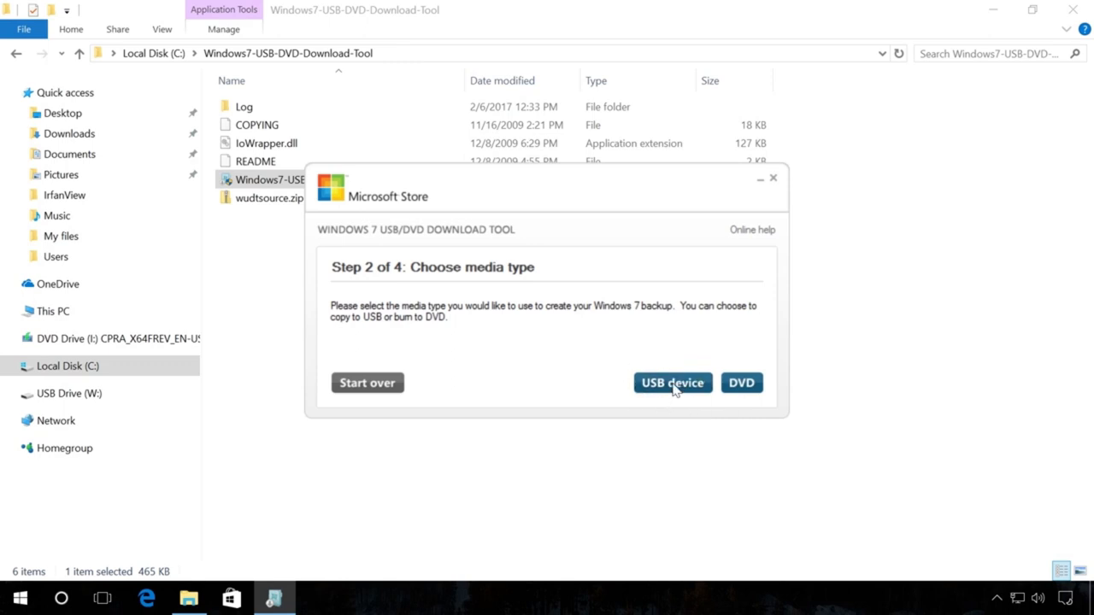
Choose USB device as media, begin copying to W:, and confirm erasing the drive
{"action": "left_click", "coordinate": [672, 382]}
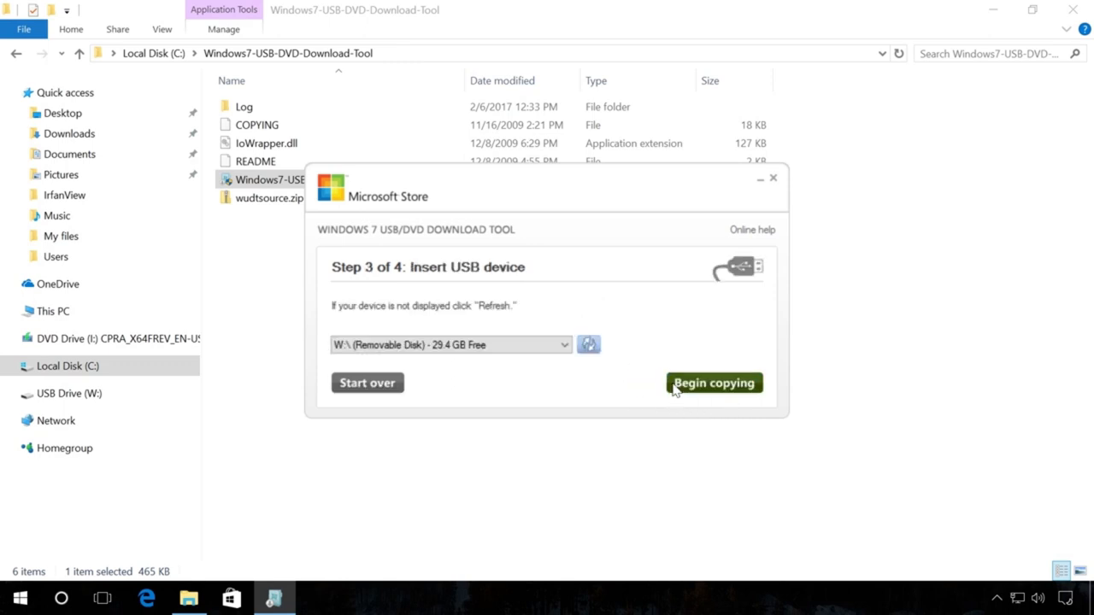
{"action": "mouse_move", "coordinate": [714, 382]}
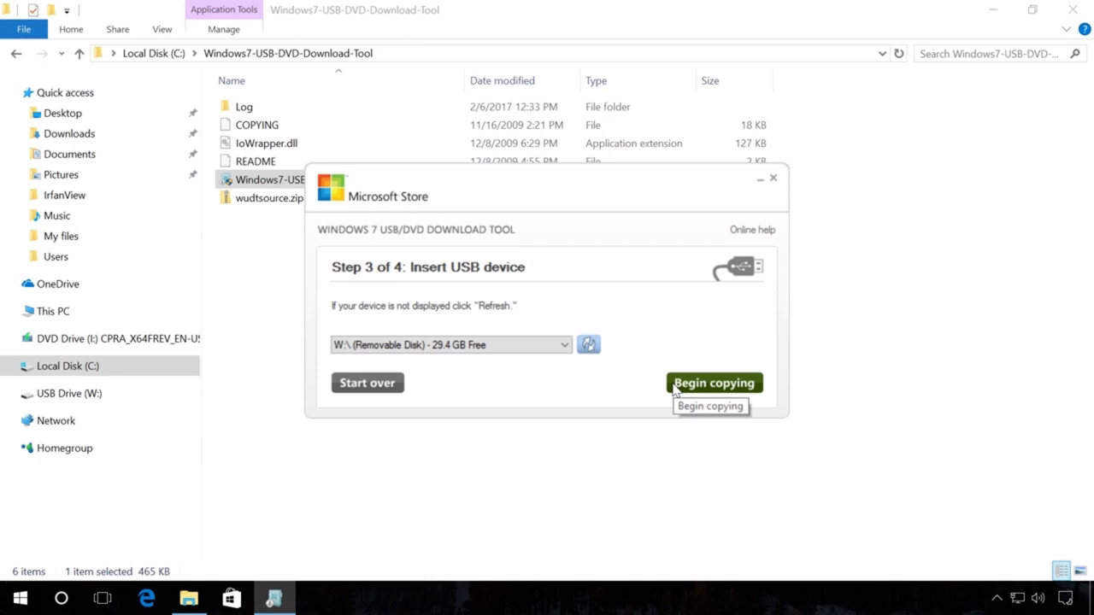
{"action": "mouse_move", "coordinate": [427, 365]}
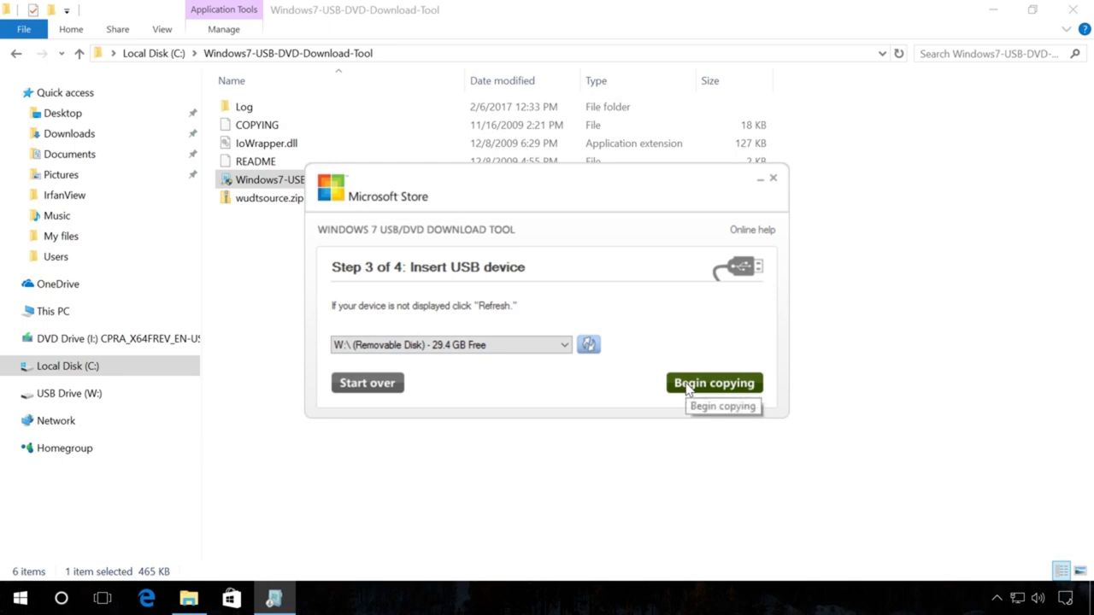
{"action": "left_click", "coordinate": [714, 382]}
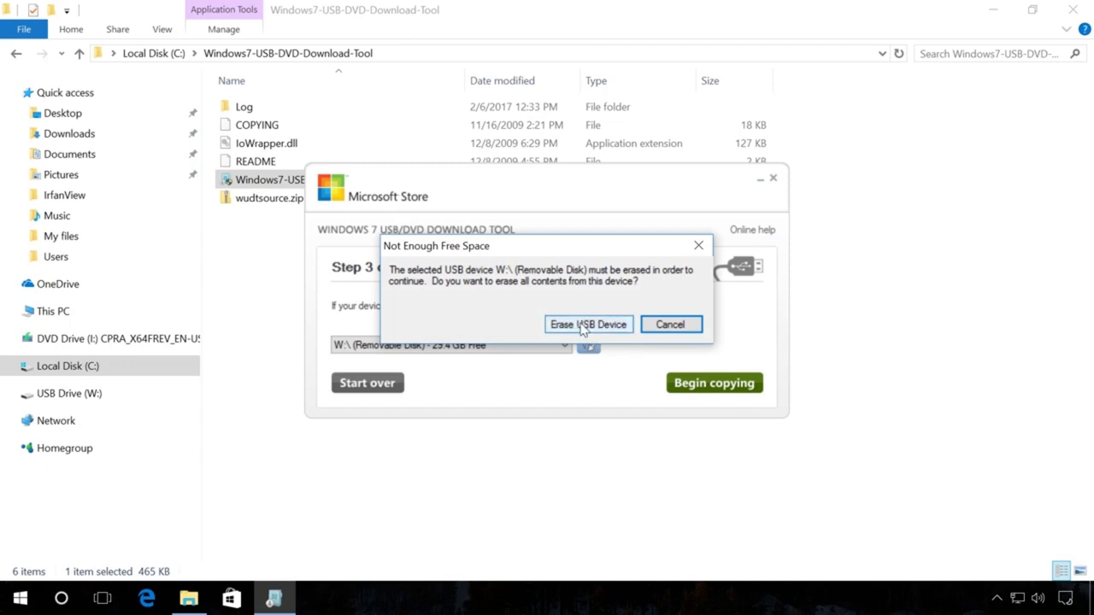
{"action": "left_click", "coordinate": [588, 324]}
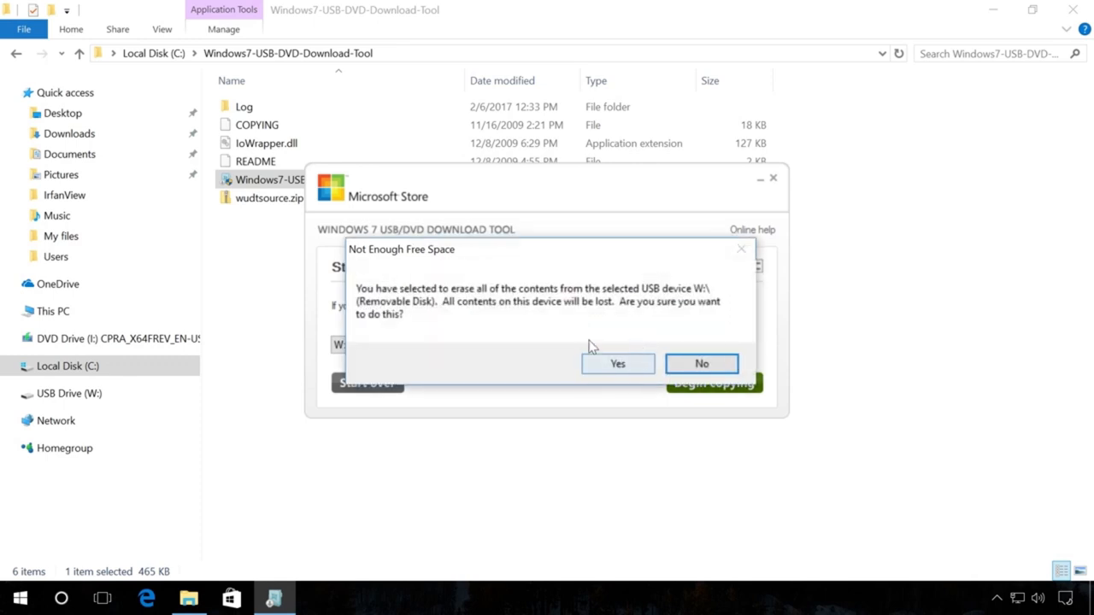
{"action": "left_click", "coordinate": [617, 363]}
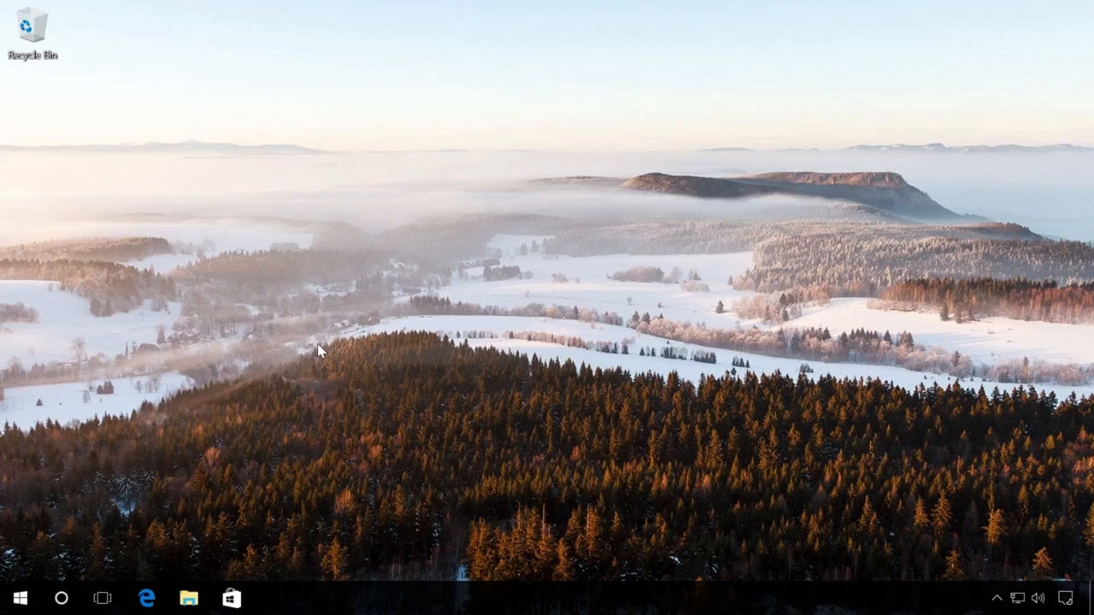
{"action": "mouse_move", "coordinate": [5, 477]}
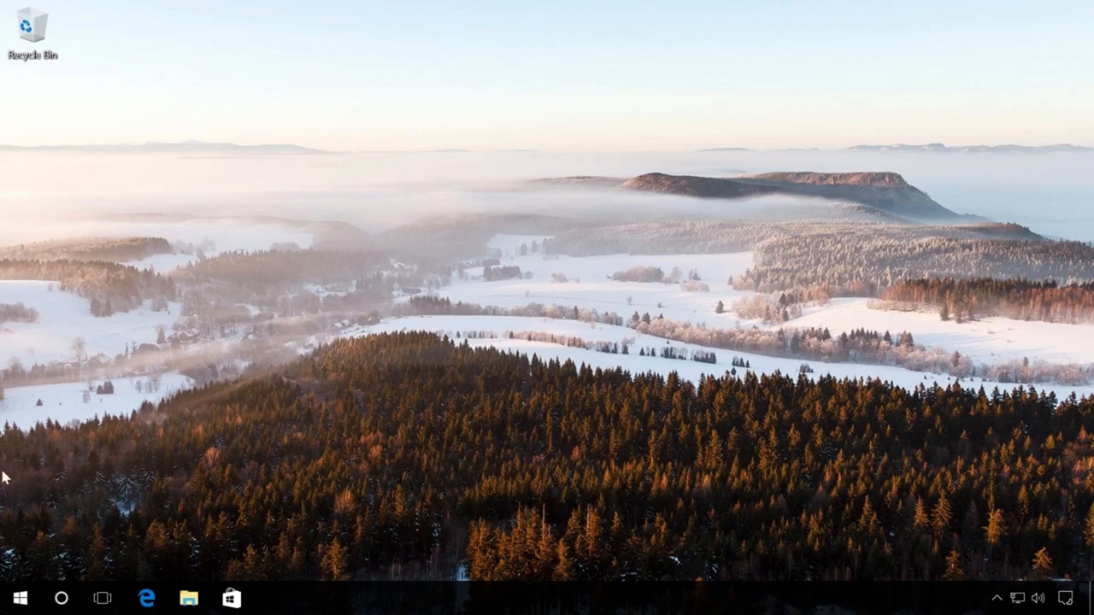
Open an admin Command Prompt, start diskpart and run list disk
{"action": "right_click", "coordinate": [17, 598]}
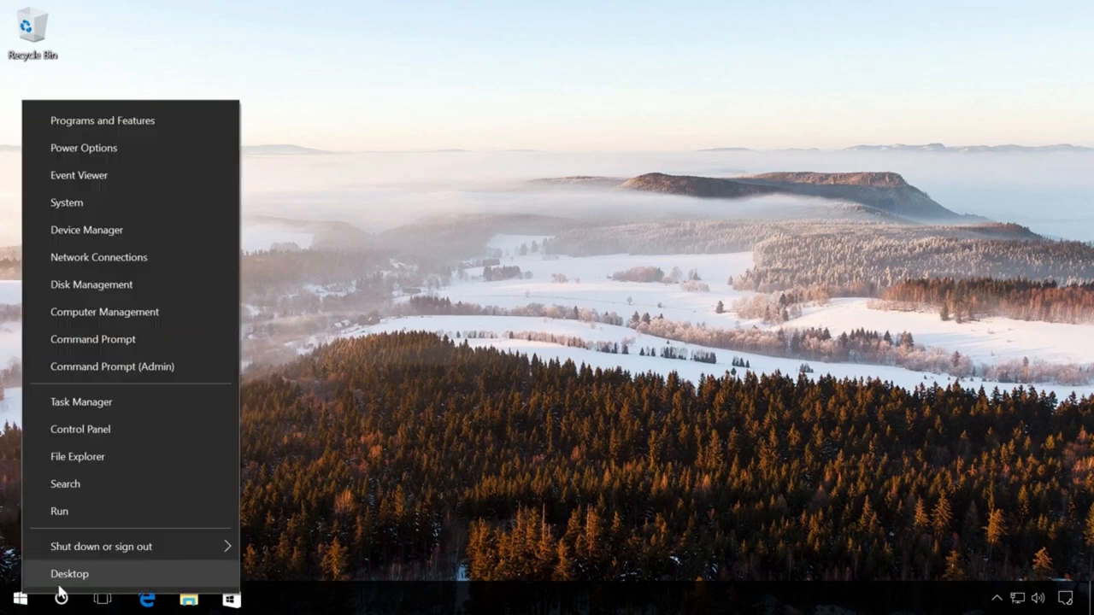
{"action": "left_click", "coordinate": [111, 366]}
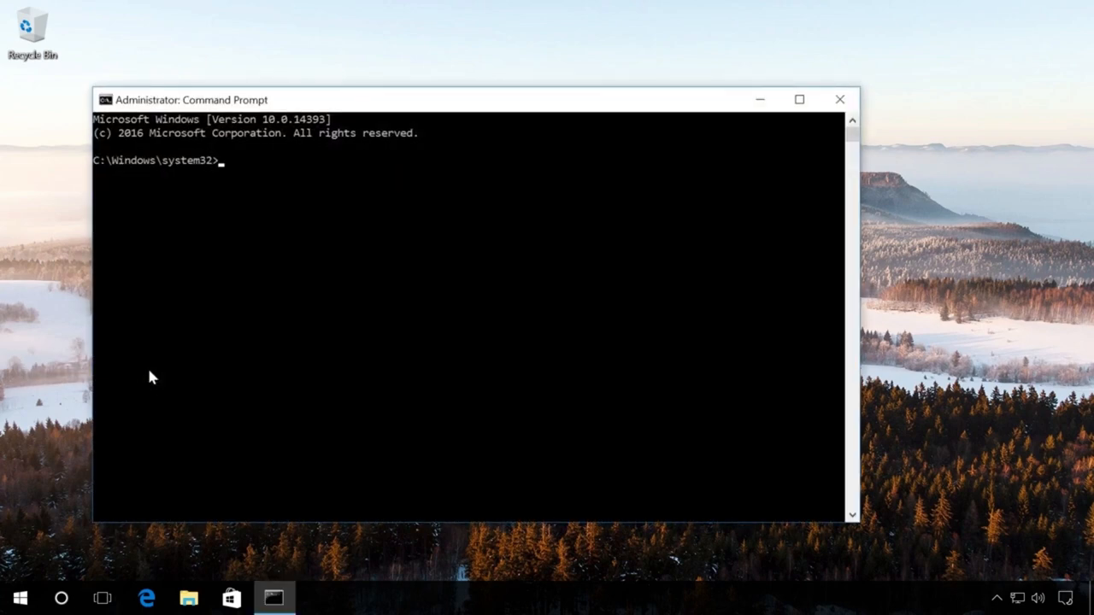
{"action": "type", "text": "disk"}
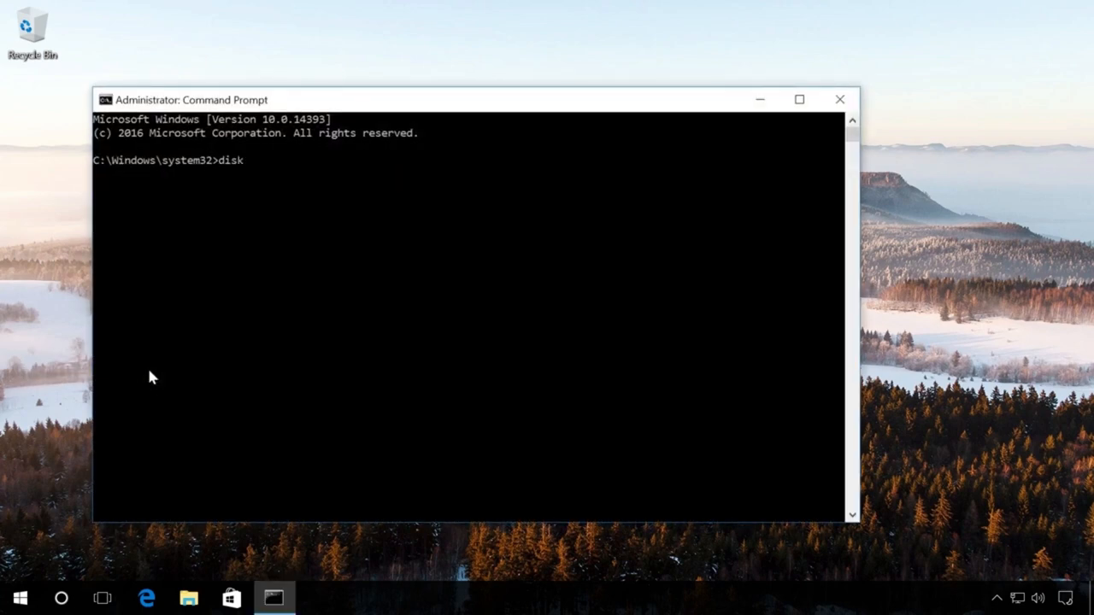
{"action": "type", "text": "part"}
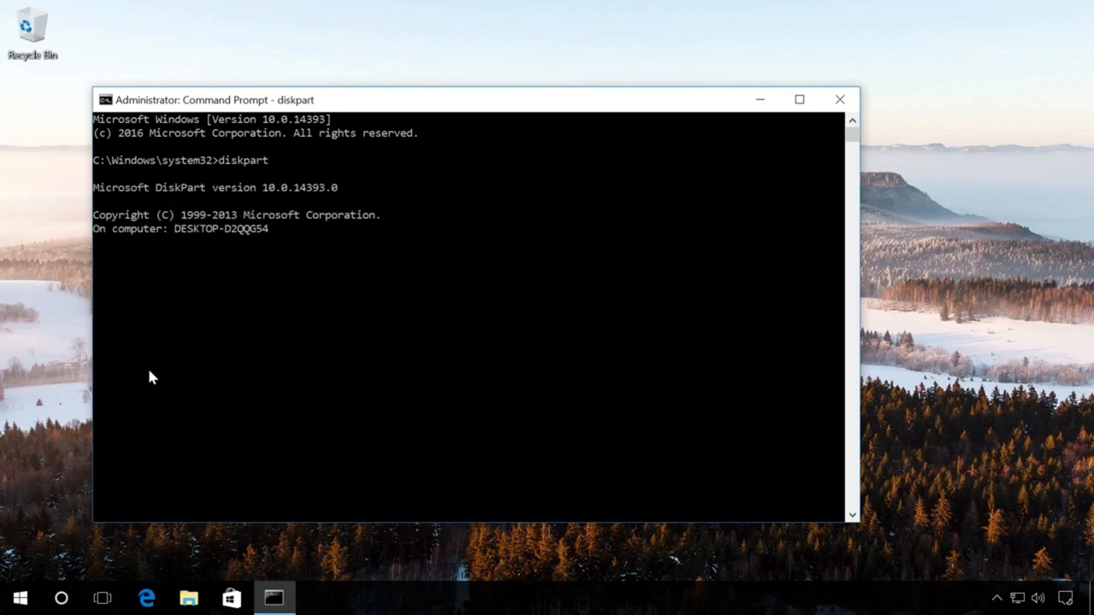
{"action": "type", "text": "list disk"}
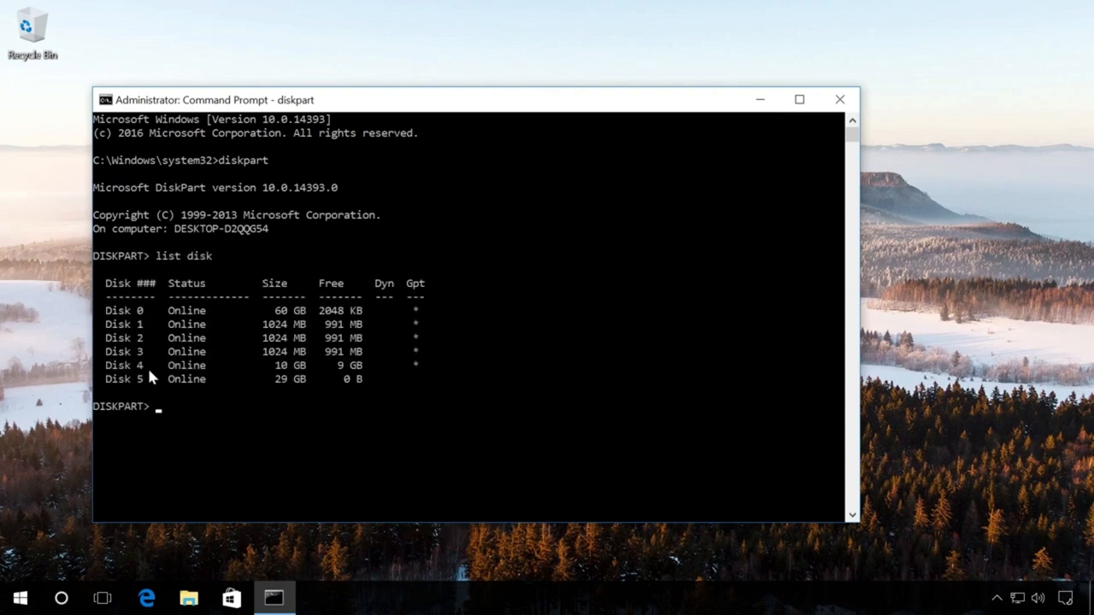
{"action": "mouse_move", "coordinate": [155, 395]}
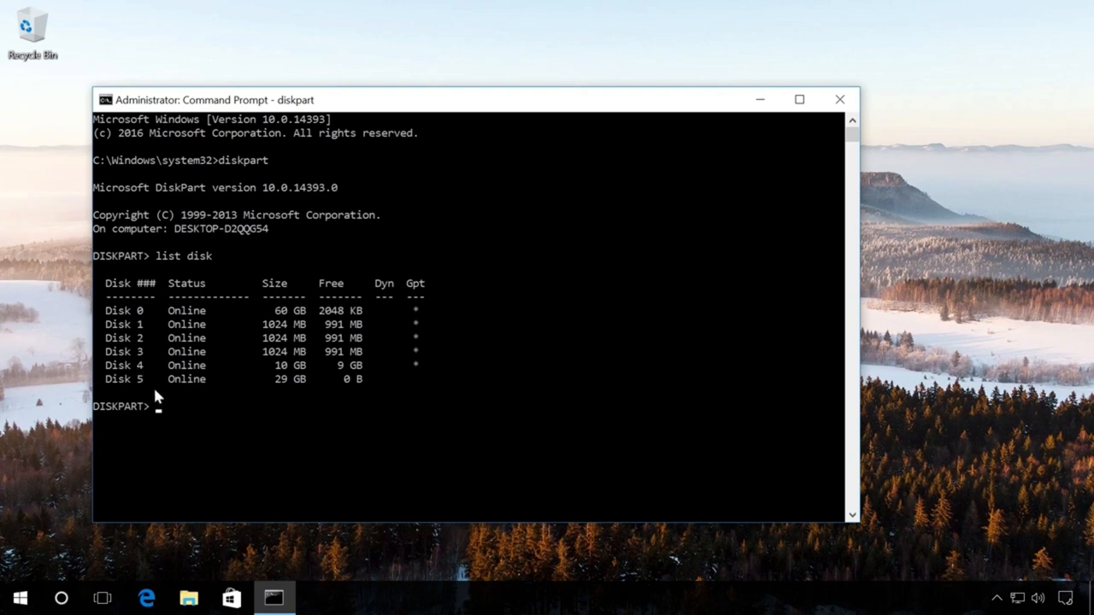
{"action": "mouse_move", "coordinate": [195, 386]}
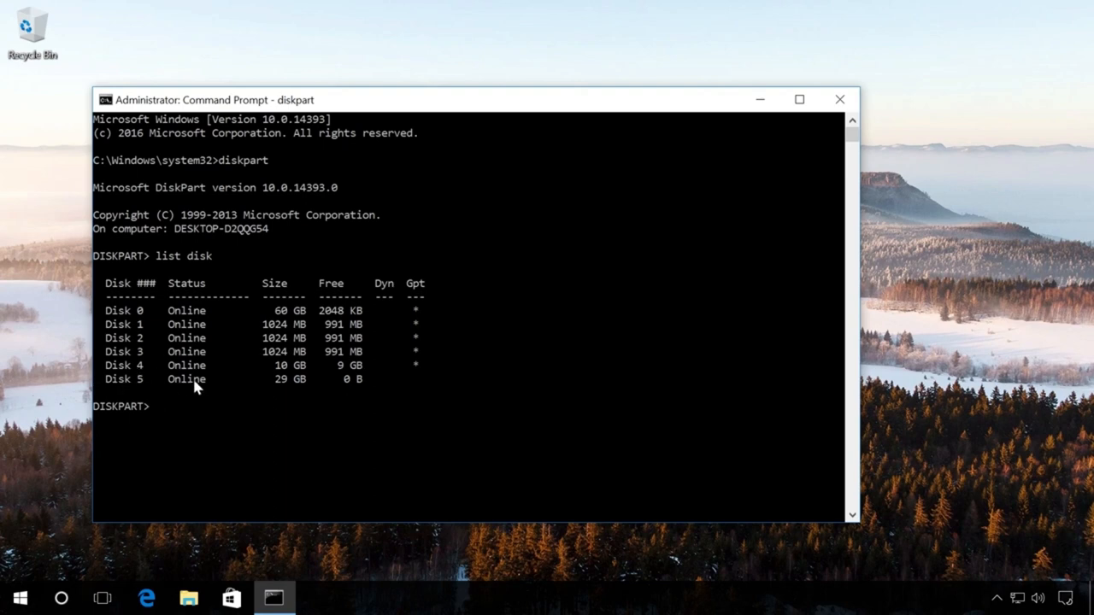
Select disk 5 in DiskPart and clean it
{"action": "type", "text": "s"}
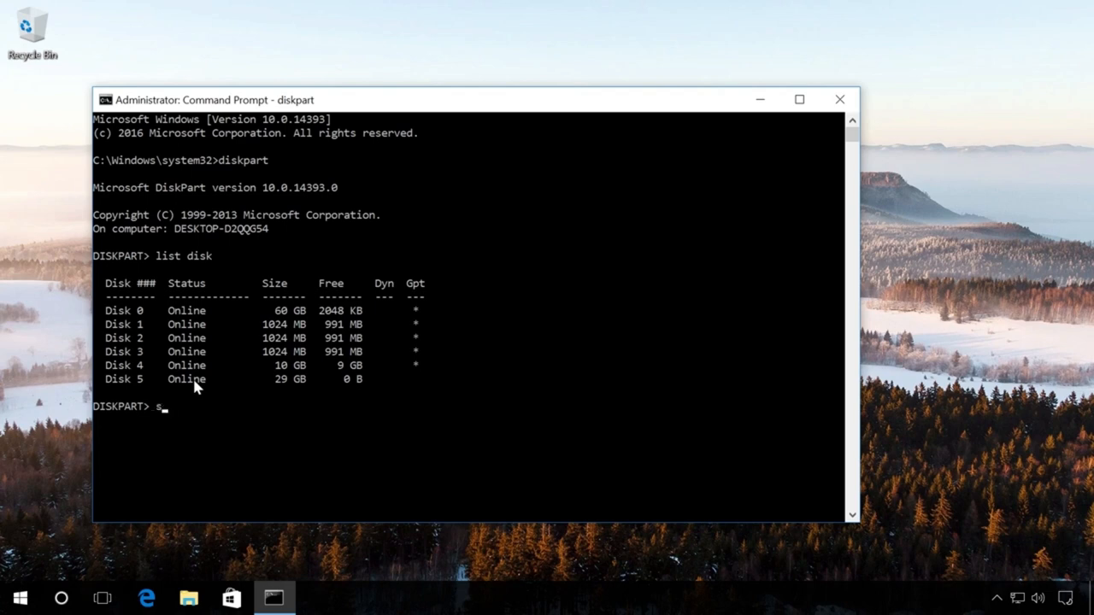
{"action": "type", "text": "elect d"}
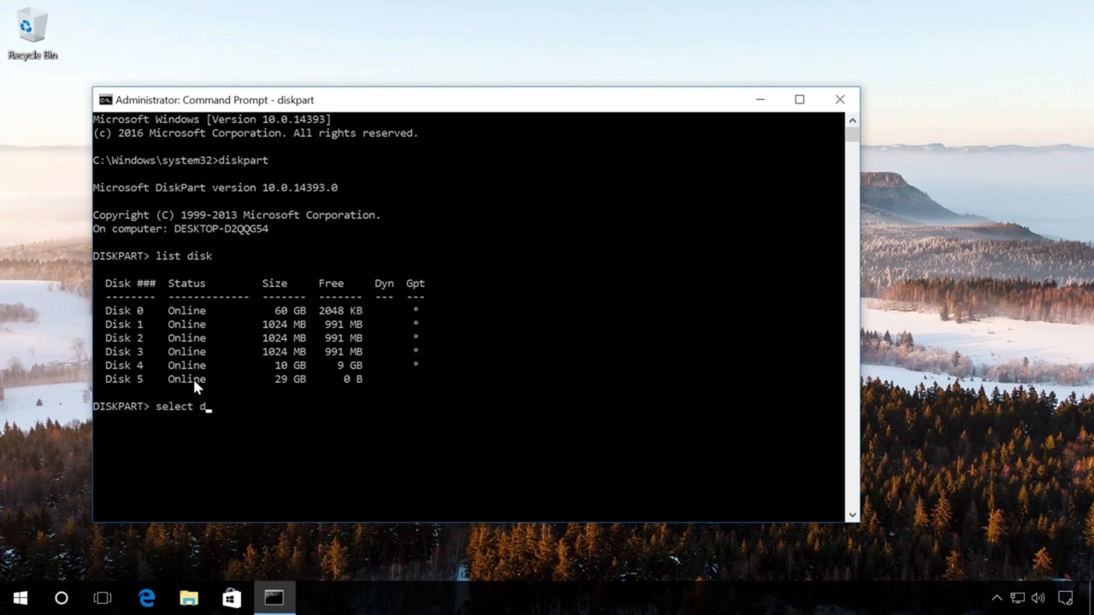
{"action": "type", "text": "isk 5"}
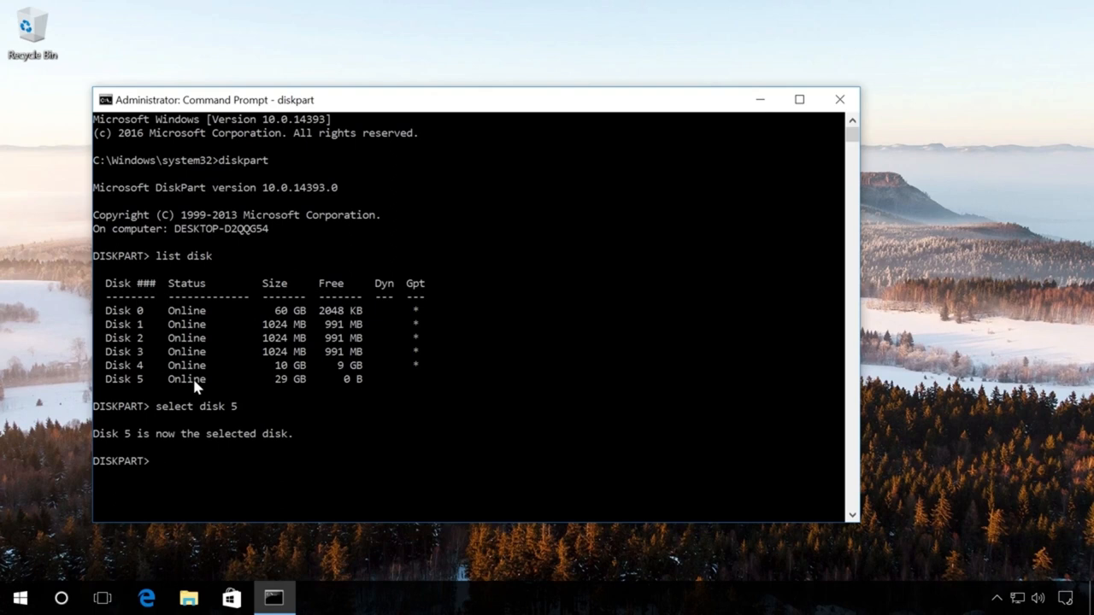
{"action": "type", "text": "clean"}
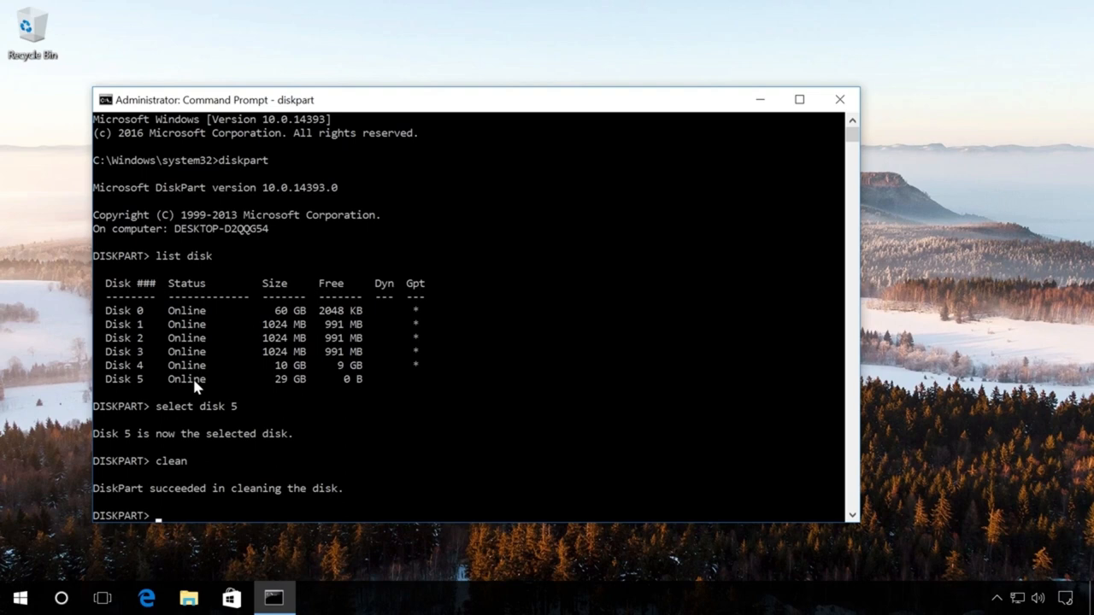
Create a primary partition on disk 5 and select partition 1
{"action": "type", "text": "c"}
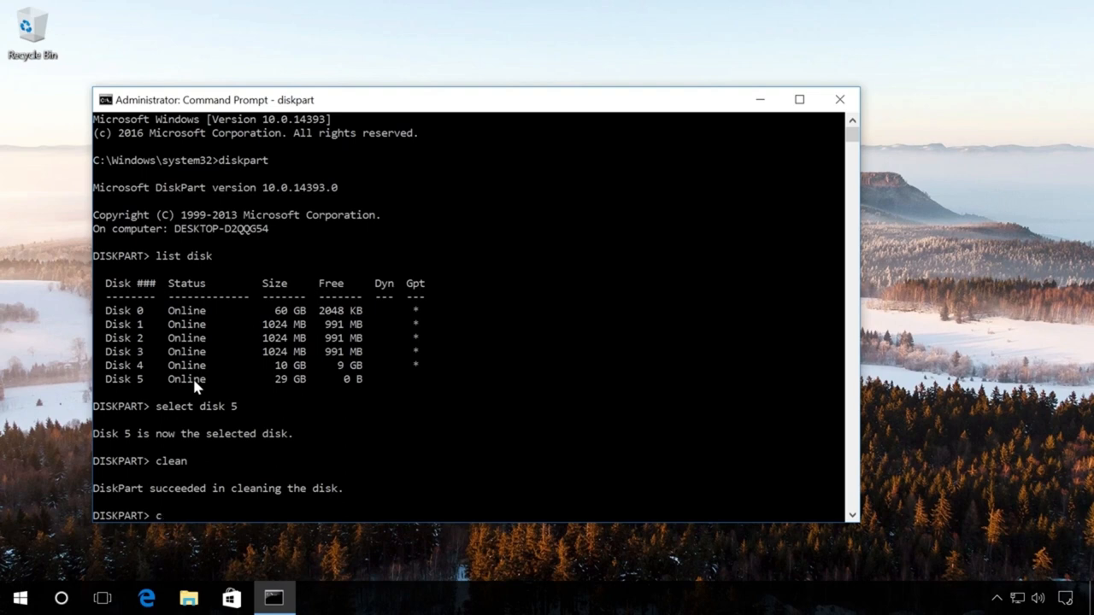
{"action": "type", "text": "reate"}
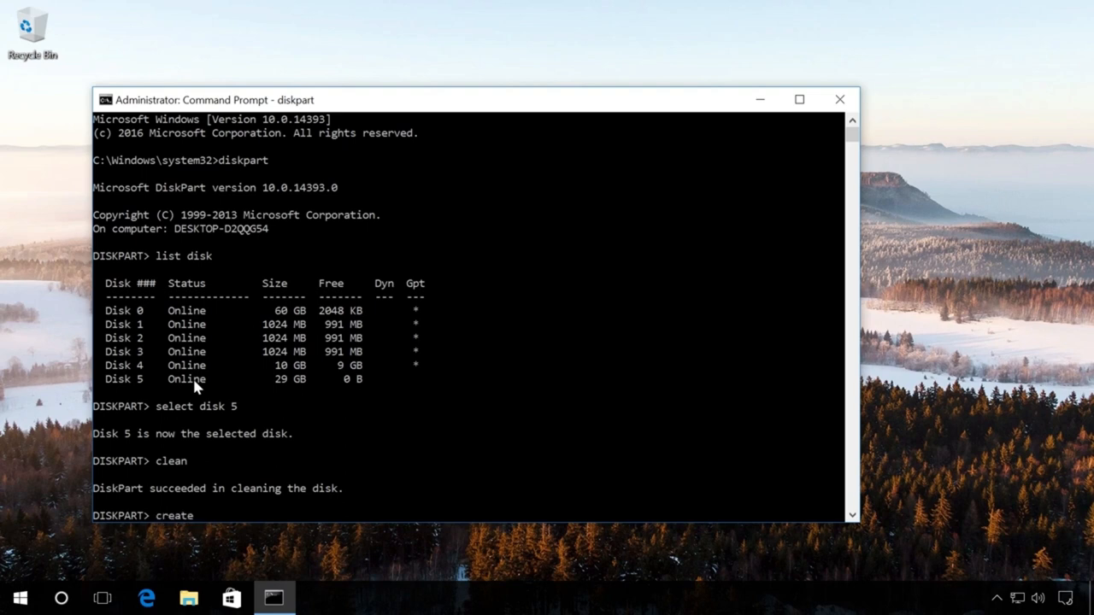
{"action": "type", "text": "partition p"}
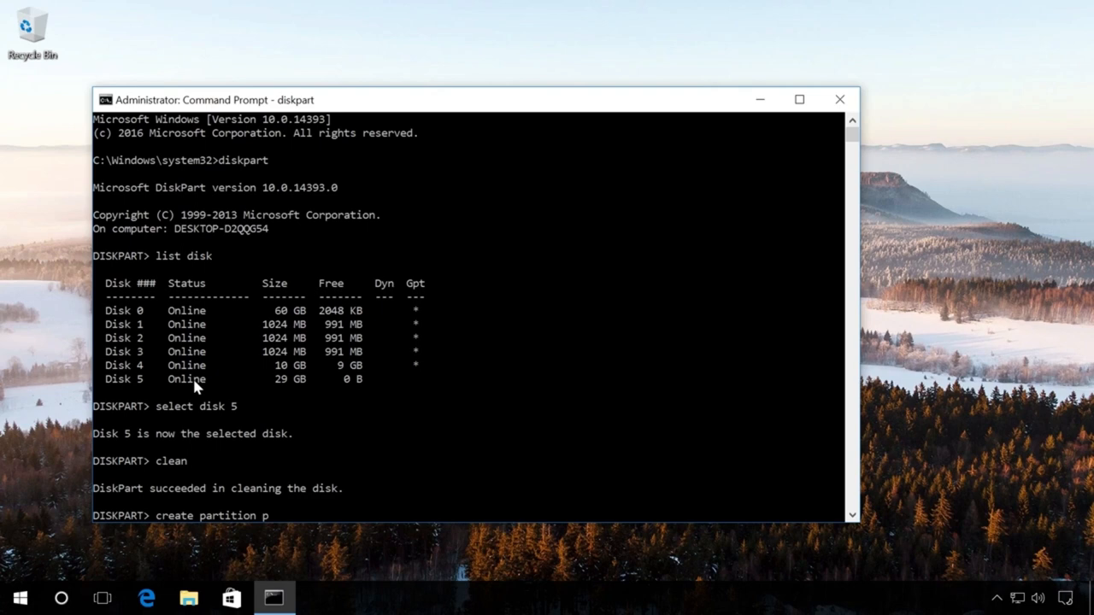
{"action": "type", "text": "ri"}
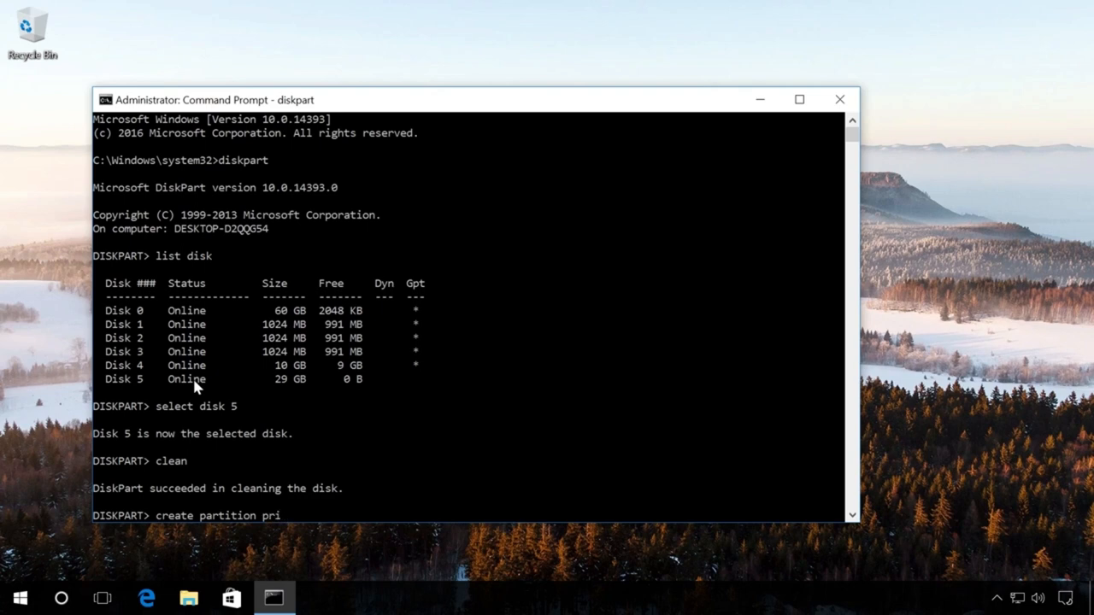
{"action": "type", "text": "mary"}
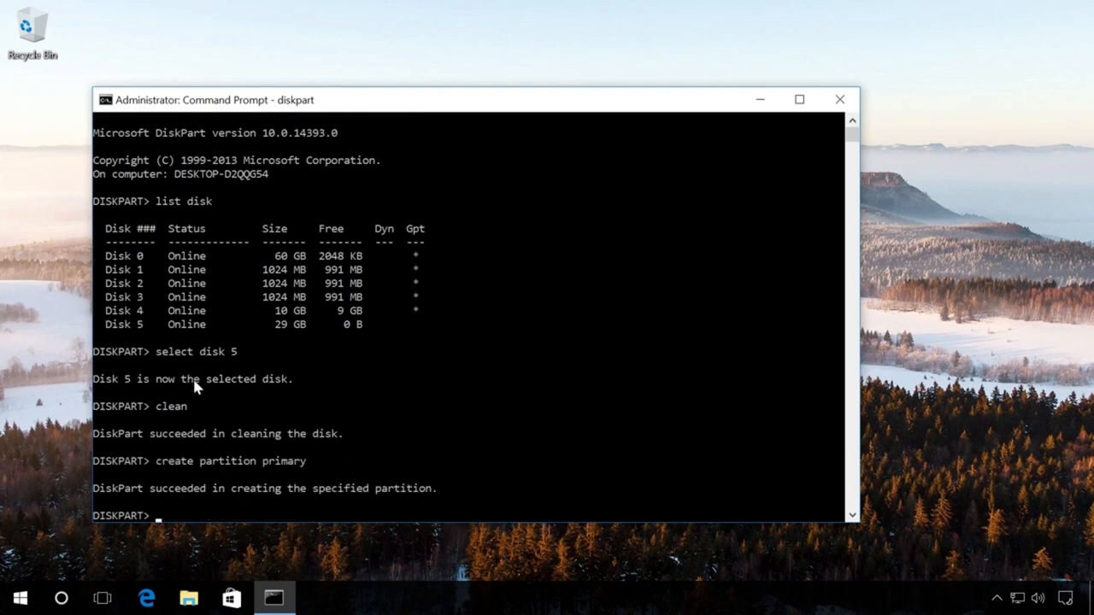
{"action": "type", "text": "select partit"}
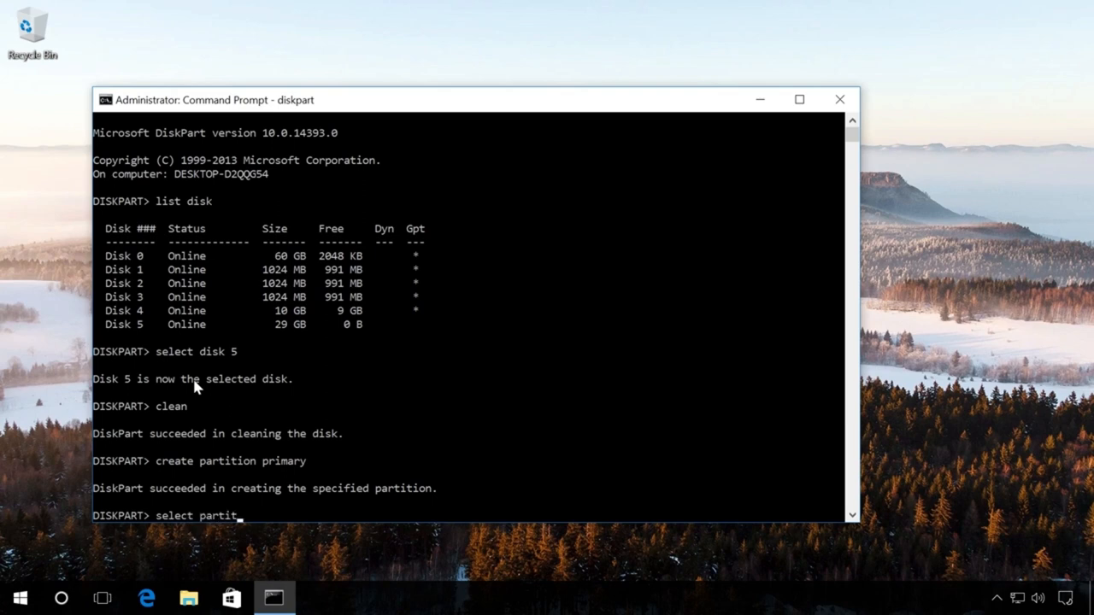
{"action": "type", "text": "ion"}
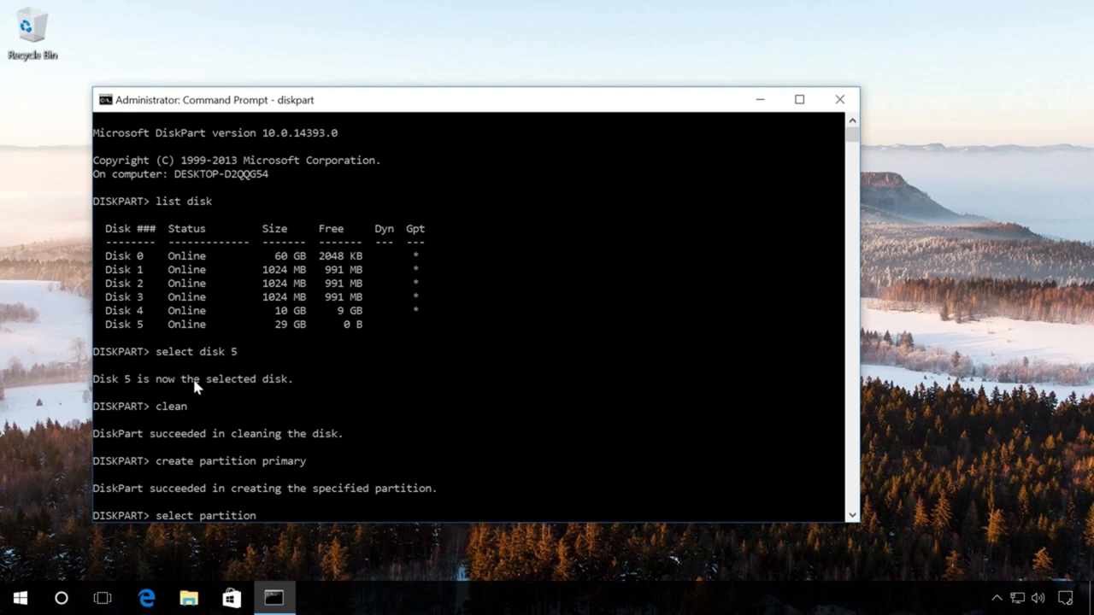
{"action": "type", "text": "1"}
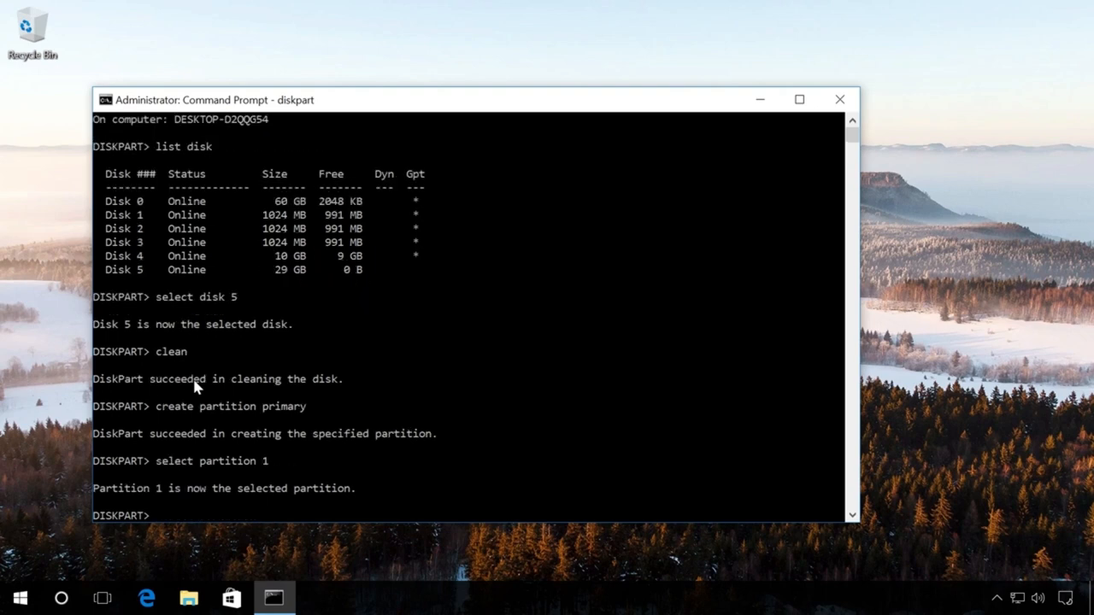
Mark partition 1 active and run 'format fs=ntfs quick'
{"action": "type", "text": "active"}
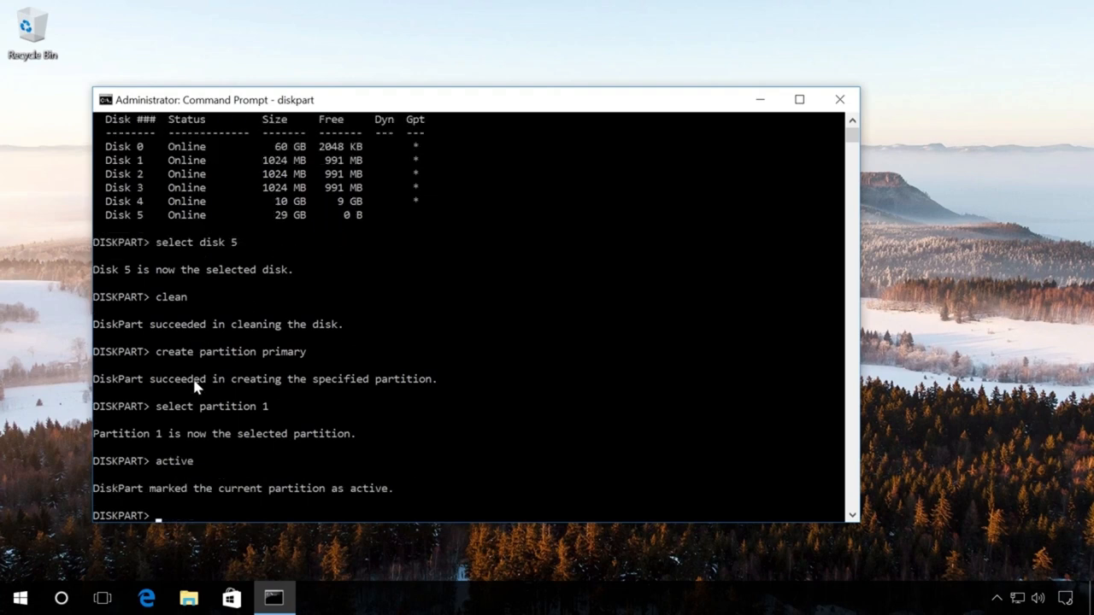
{"action": "type", "text": "format"}
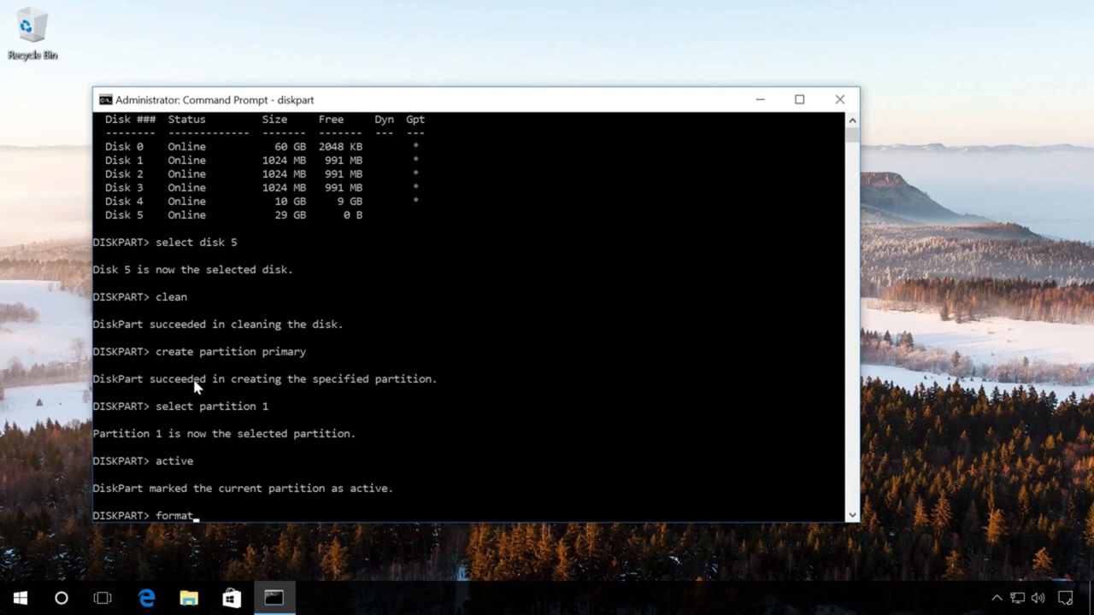
{"action": "type", "text": "f"}
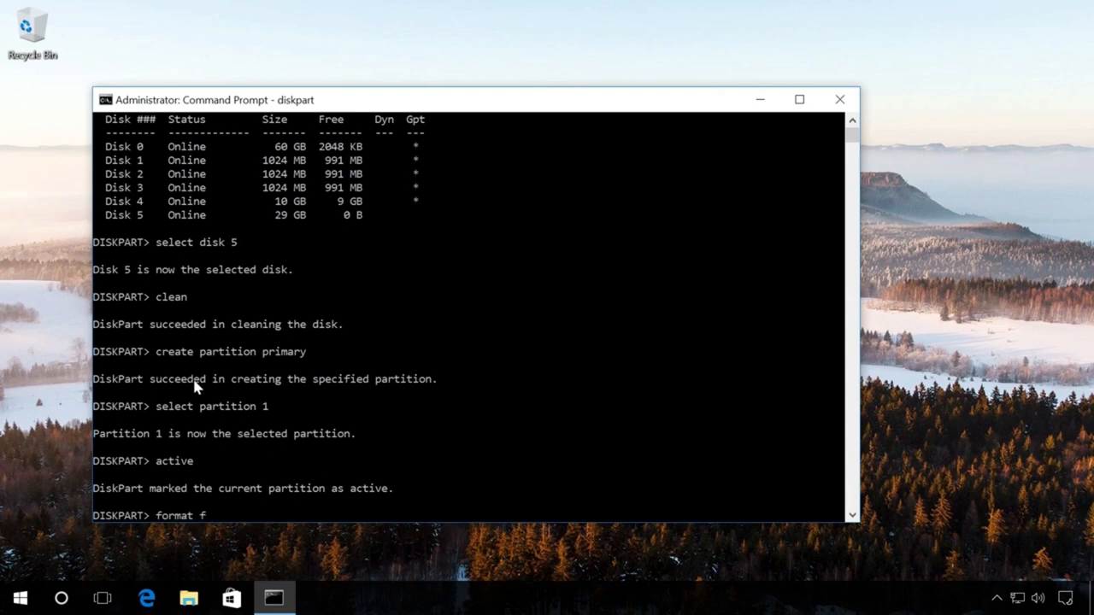
{"action": "type", "text": "s="}
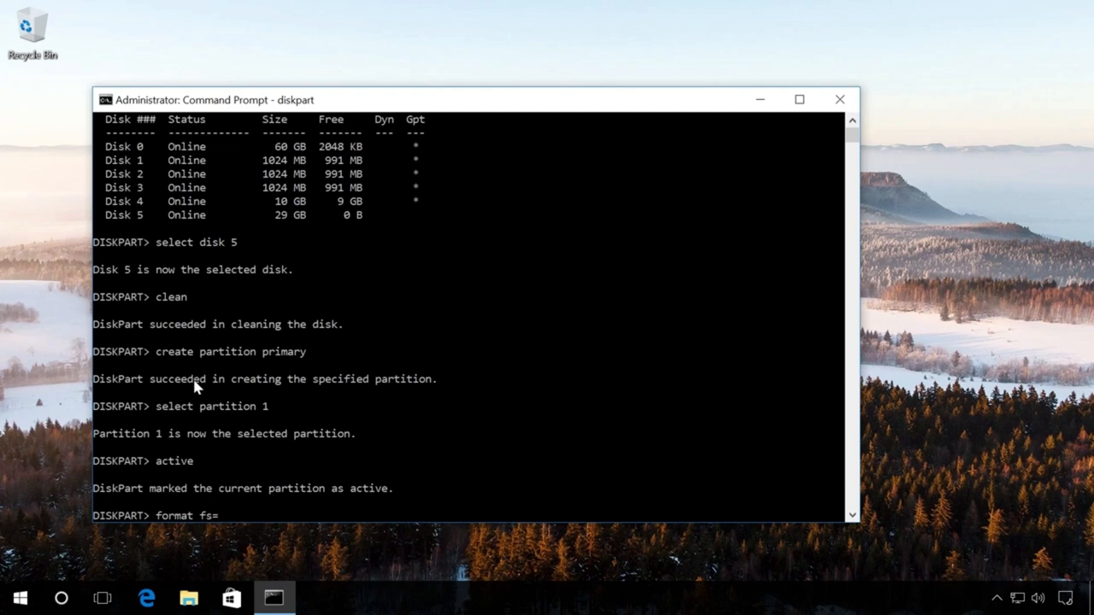
{"action": "type", "text": "n"}
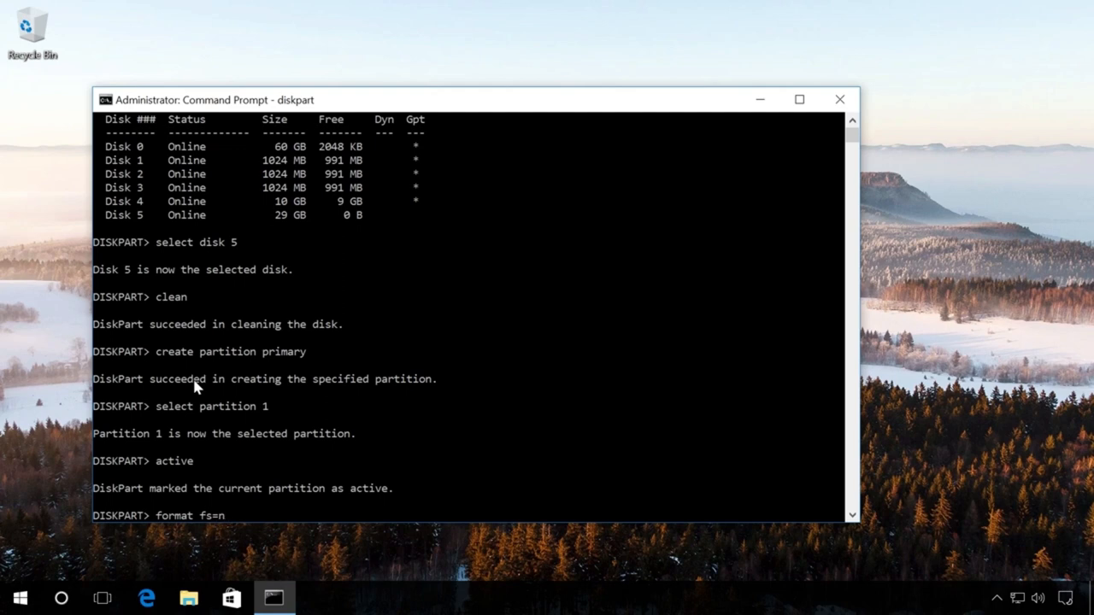
{"action": "type", "text": "tfs"}
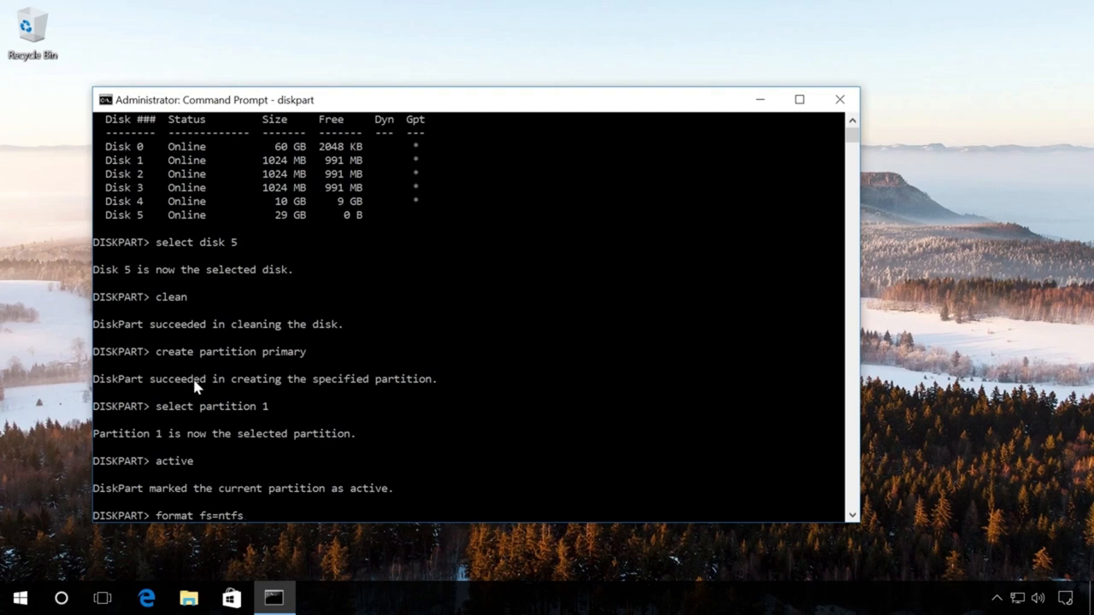
{"action": "type", "text": "qui"}
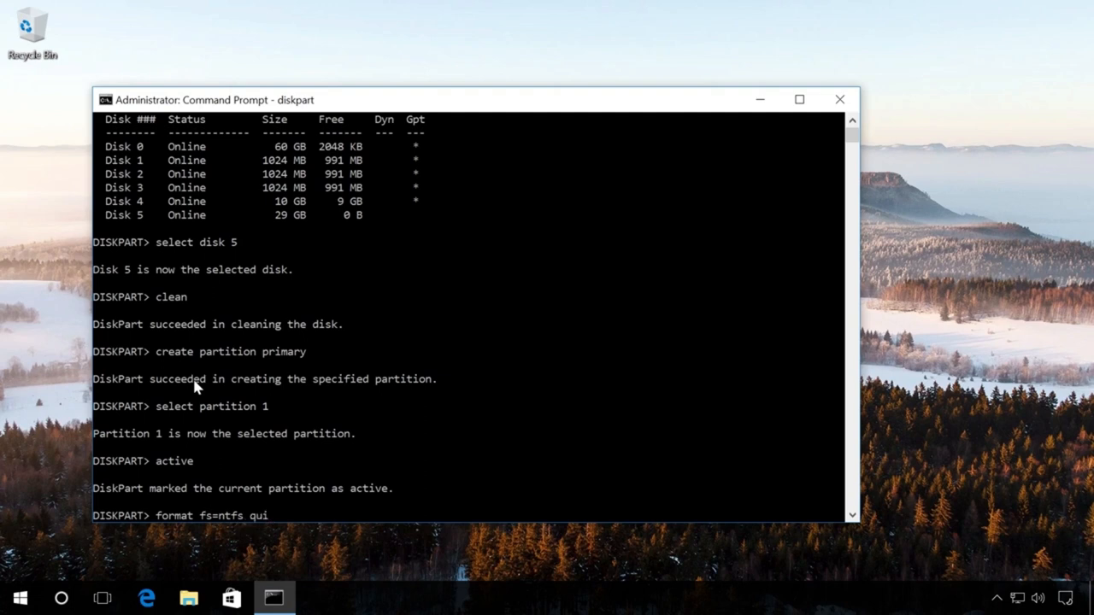
{"action": "type", "text": "ck"}
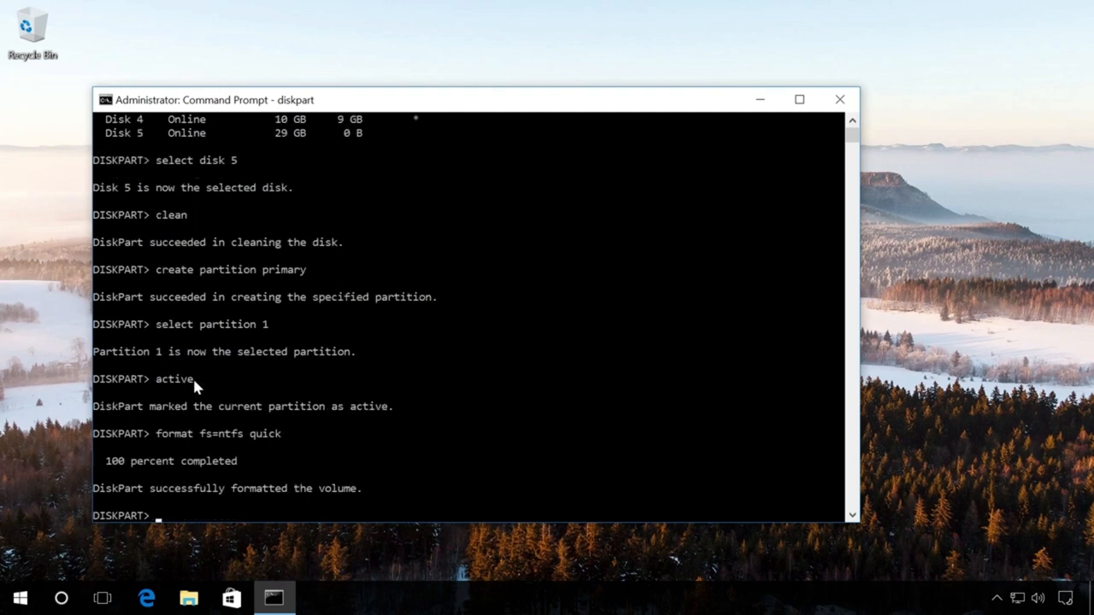
Run 'assign letter=X' on the new volume, then exit DiskPart
{"action": "type", "text": "assi"}
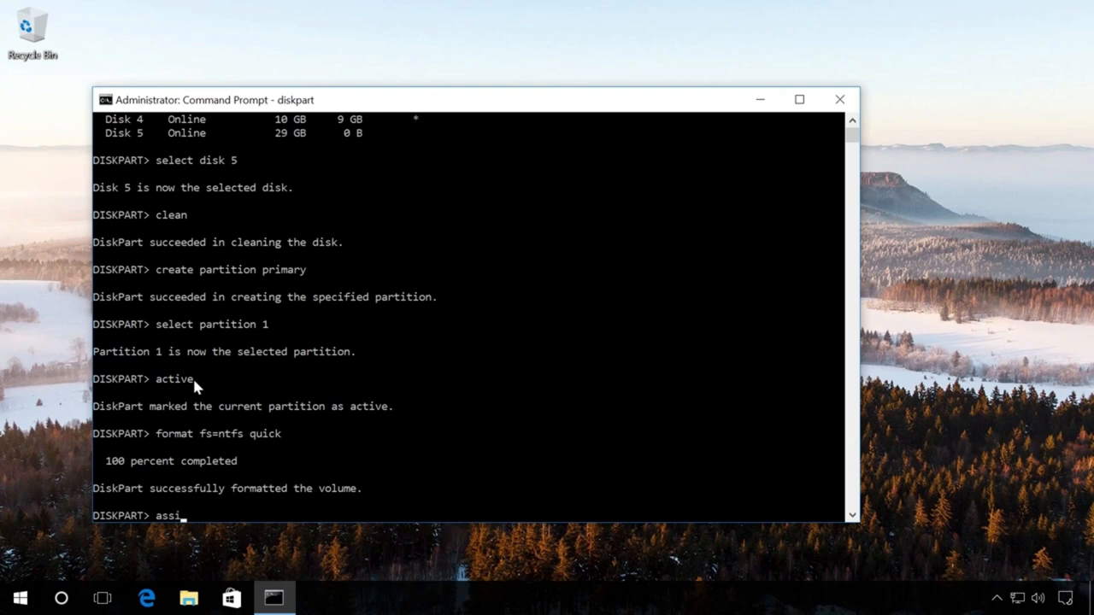
{"action": "type", "text": "gn letter"}
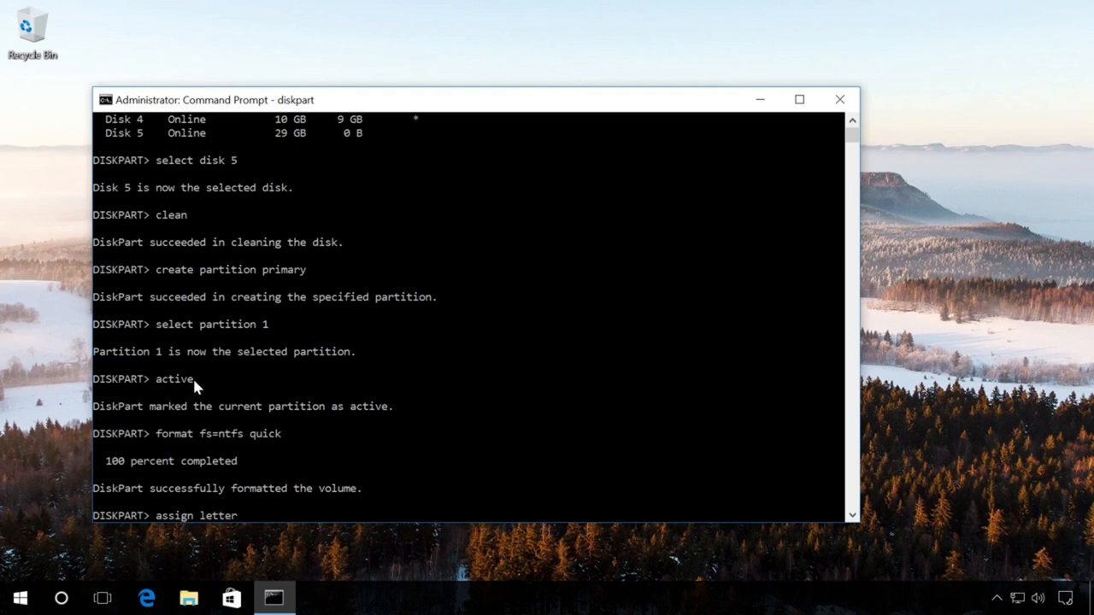
{"action": "type", "text": "="}
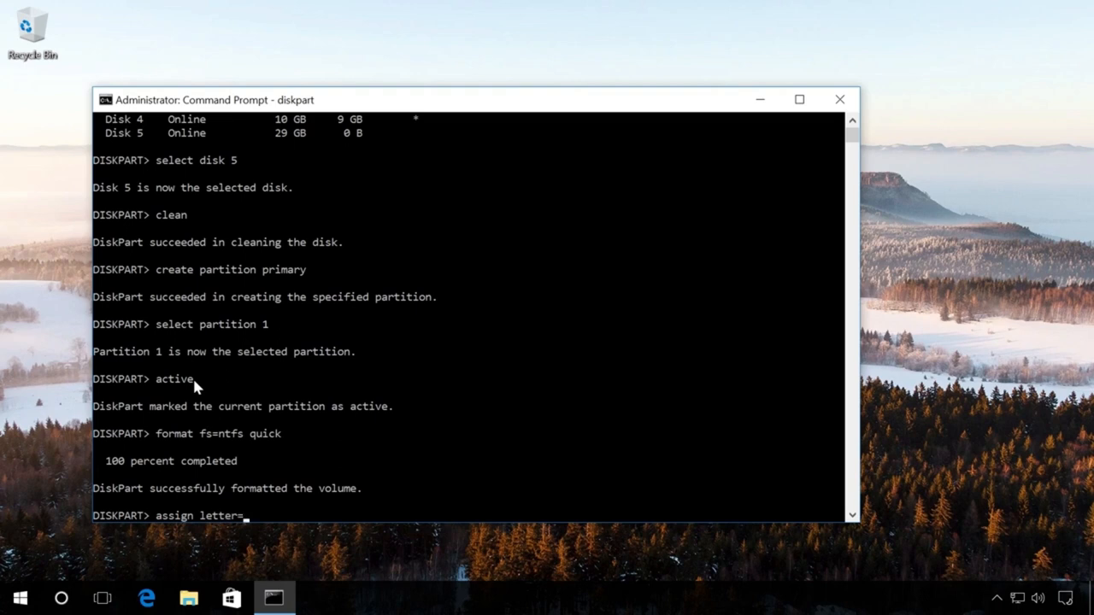
{"action": "type", "text": "X"}
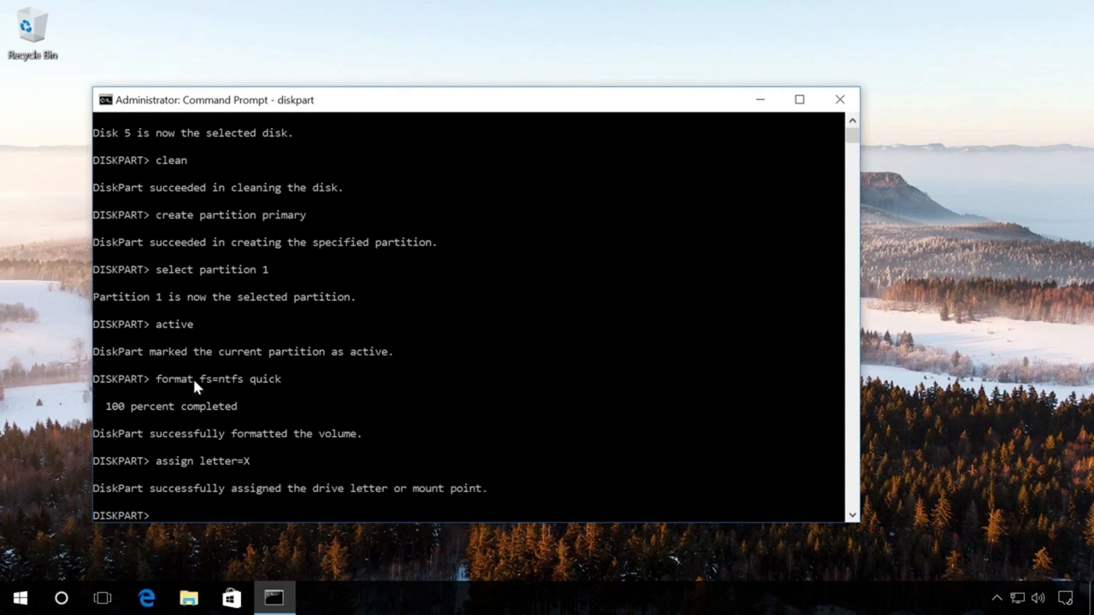
{"action": "type", "text": "ex"}
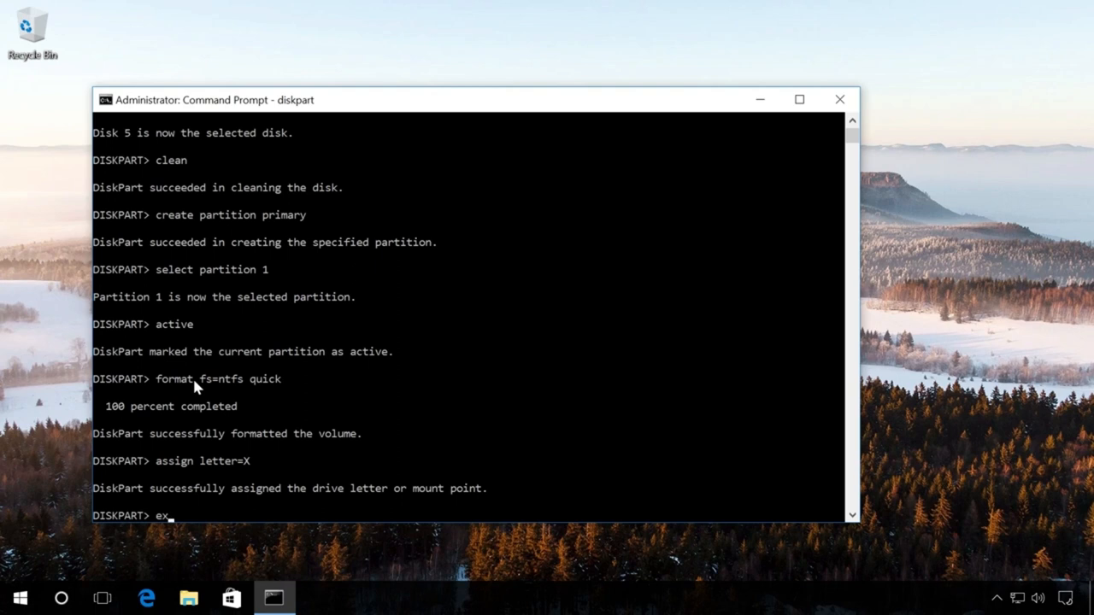
{"action": "type", "text": "it"}
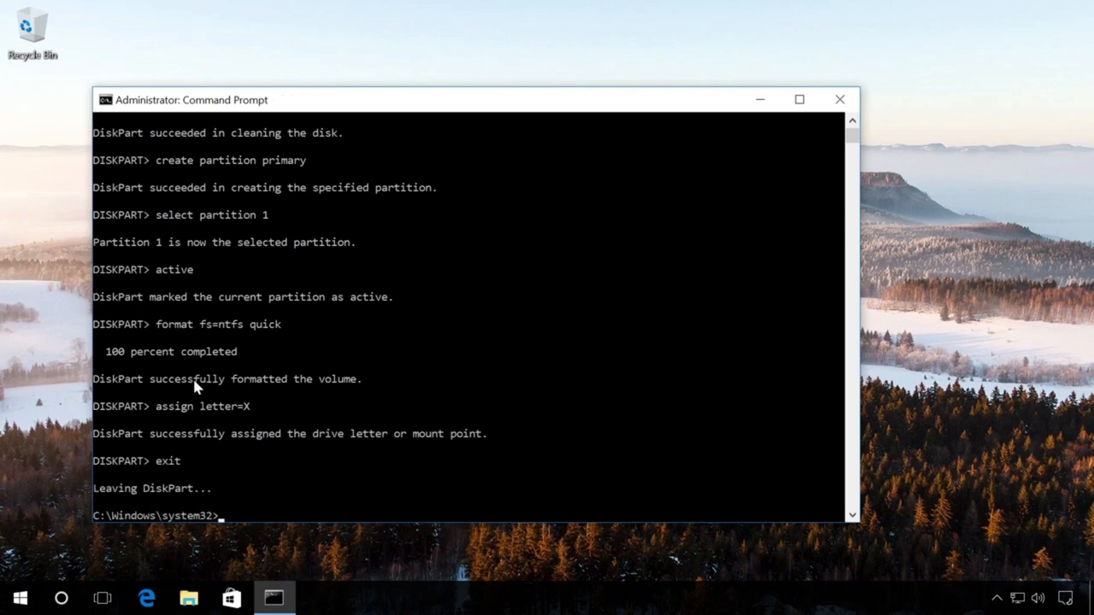
{"action": "mouse_move", "coordinate": [855, 106]}
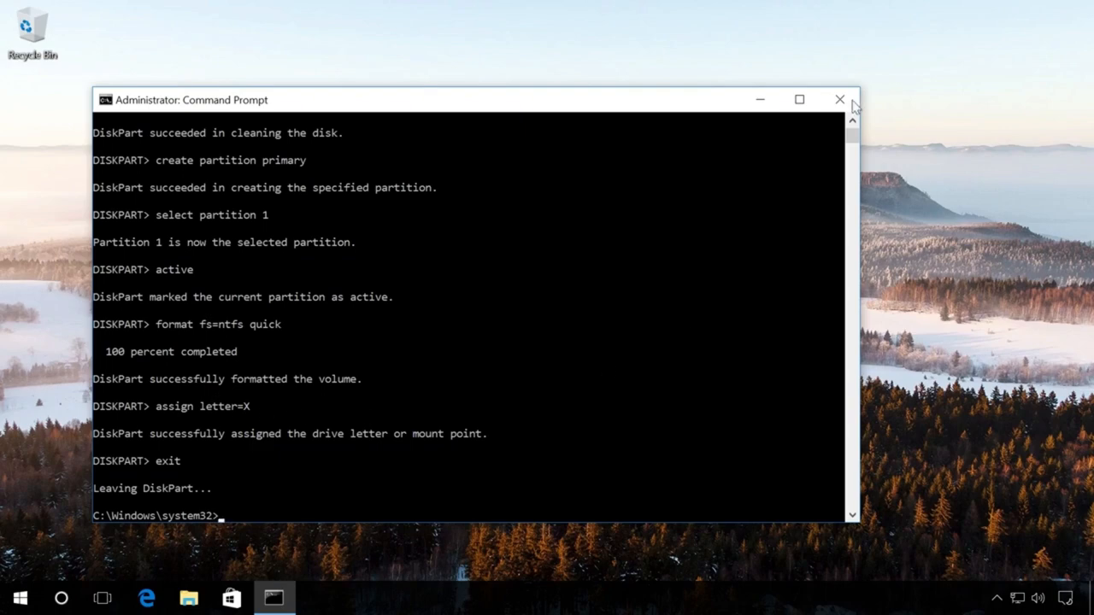
Close the Command Prompt window with its title-bar X
{"action": "left_click", "coordinate": [839, 99]}
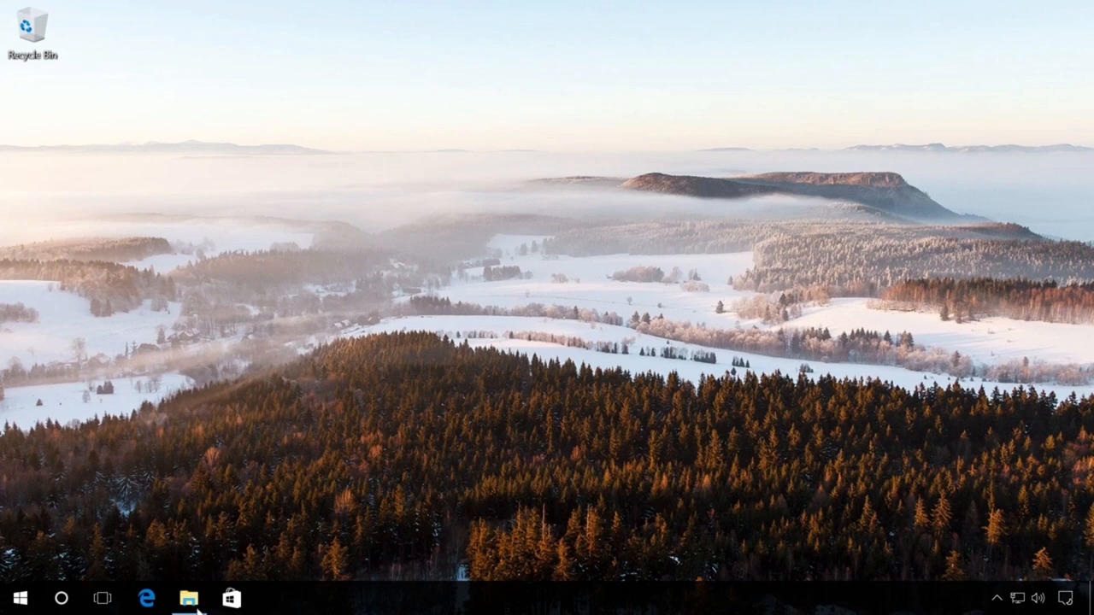
Open File Explorer and run MediaCreationTool.exe from C:\MediaCreationTool
{"action": "left_click", "coordinate": [181, 597]}
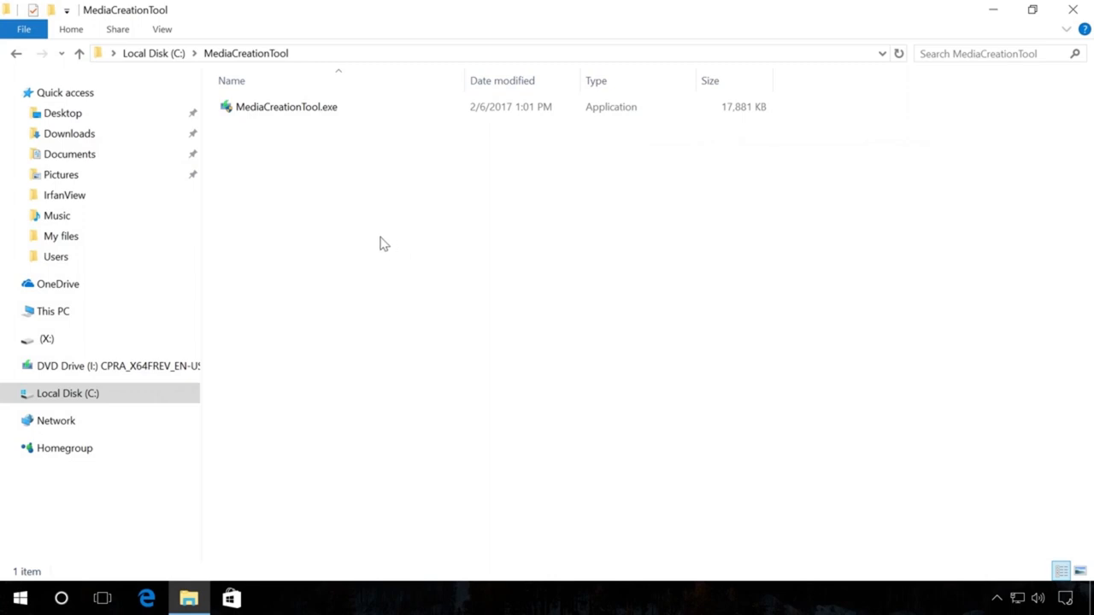
{"action": "left_click", "coordinate": [286, 106]}
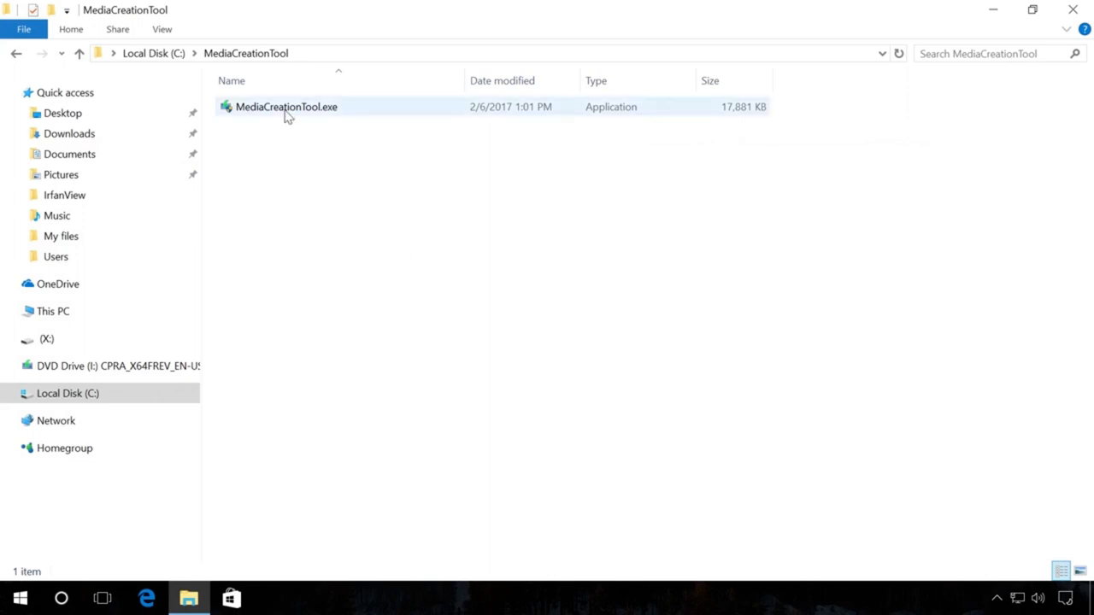
{"action": "left_click", "coordinate": [286, 106]}
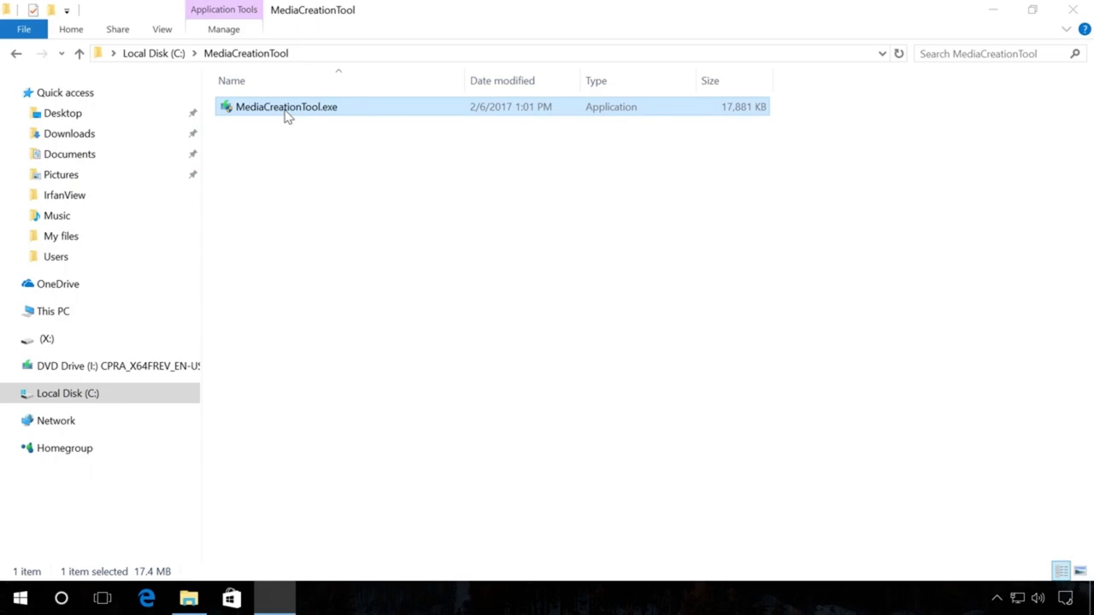
{"action": "double_click", "coordinate": [286, 106]}
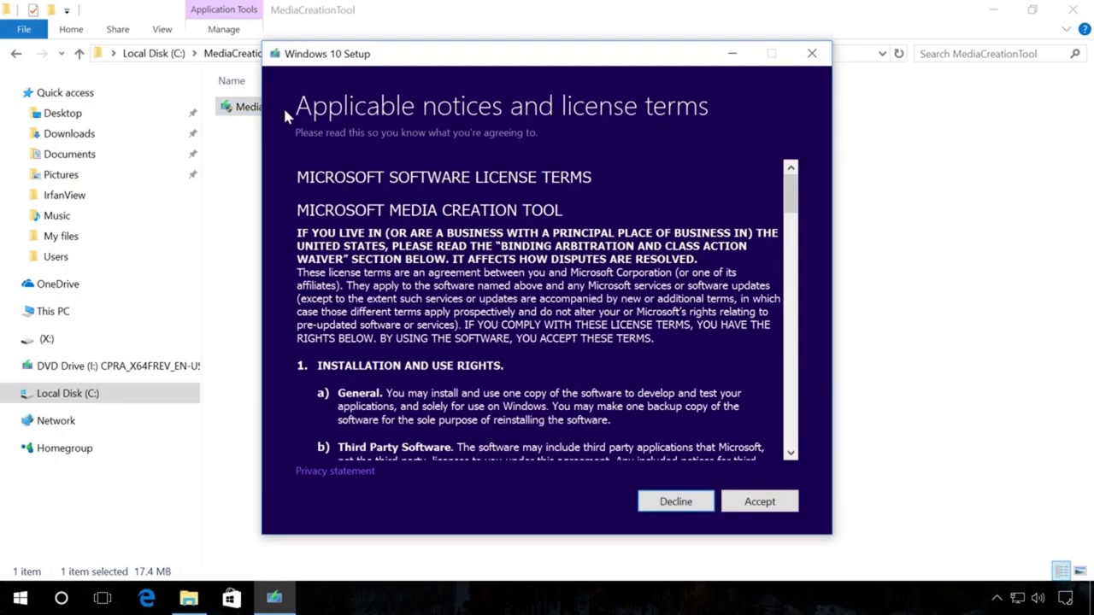
{"action": "mouse_move", "coordinate": [288, 123]}
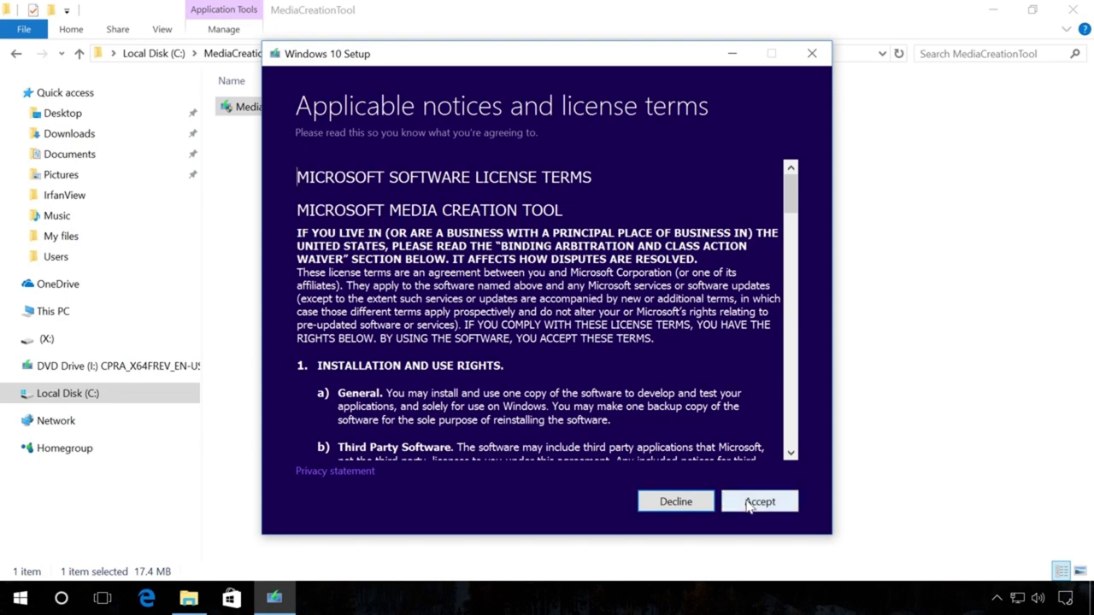
Accept the Windows 10 license and choose installation media for another PC
{"action": "left_click", "coordinate": [759, 500]}
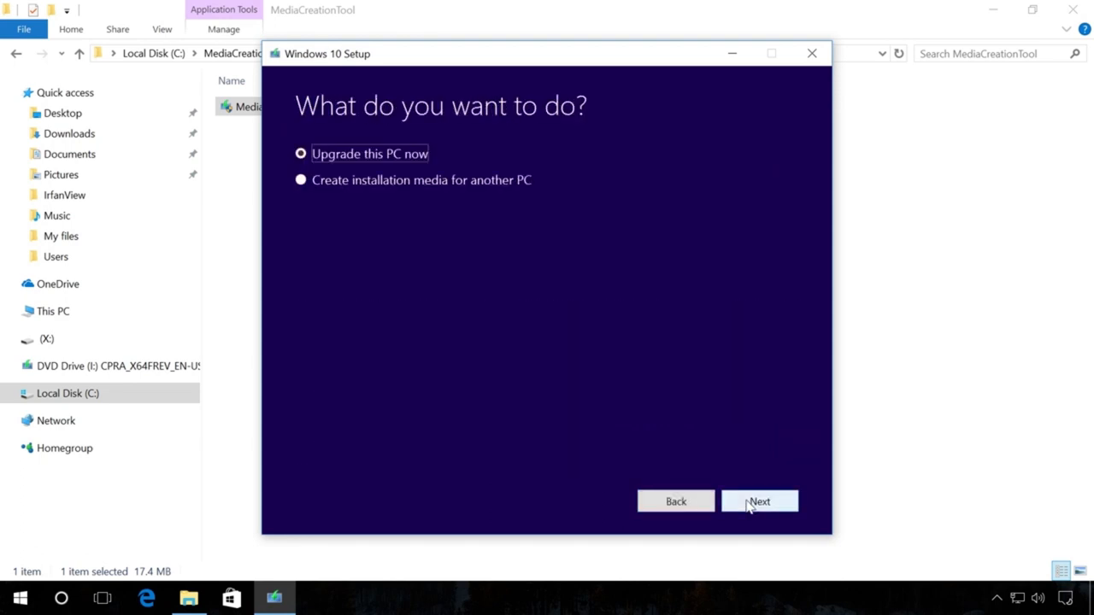
{"action": "mouse_move", "coordinate": [332, 186]}
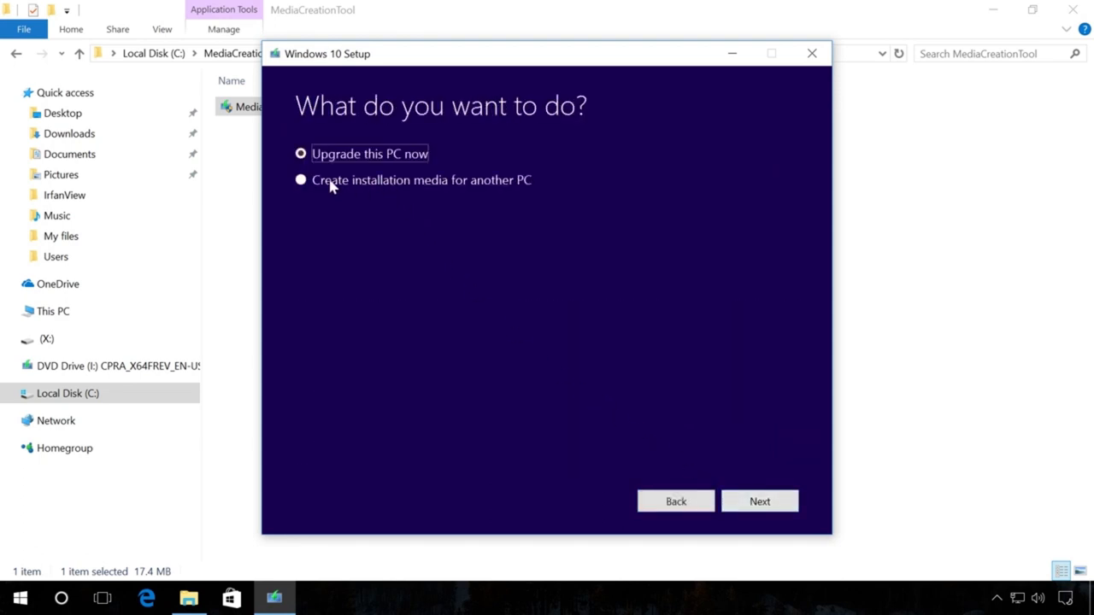
{"action": "left_click", "coordinate": [300, 181]}
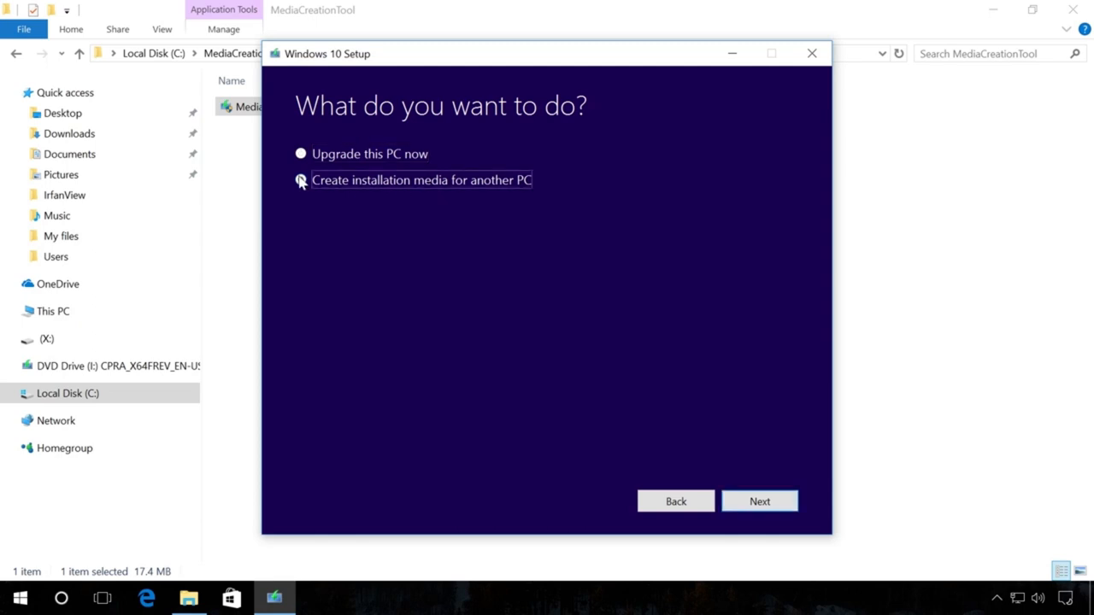
{"action": "left_click", "coordinate": [300, 179]}
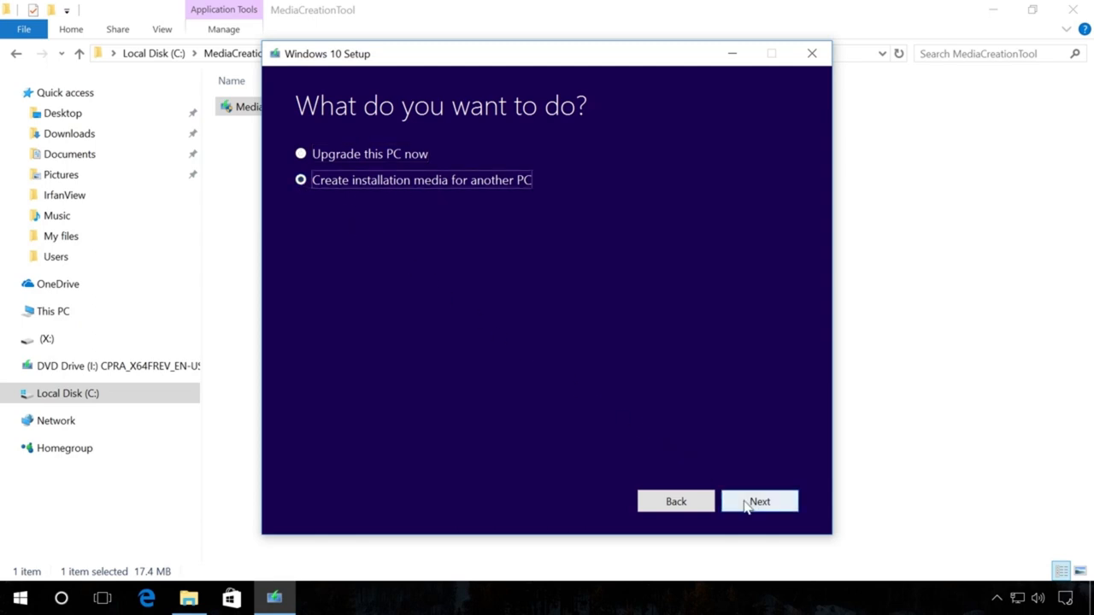
{"action": "left_click", "coordinate": [759, 501]}
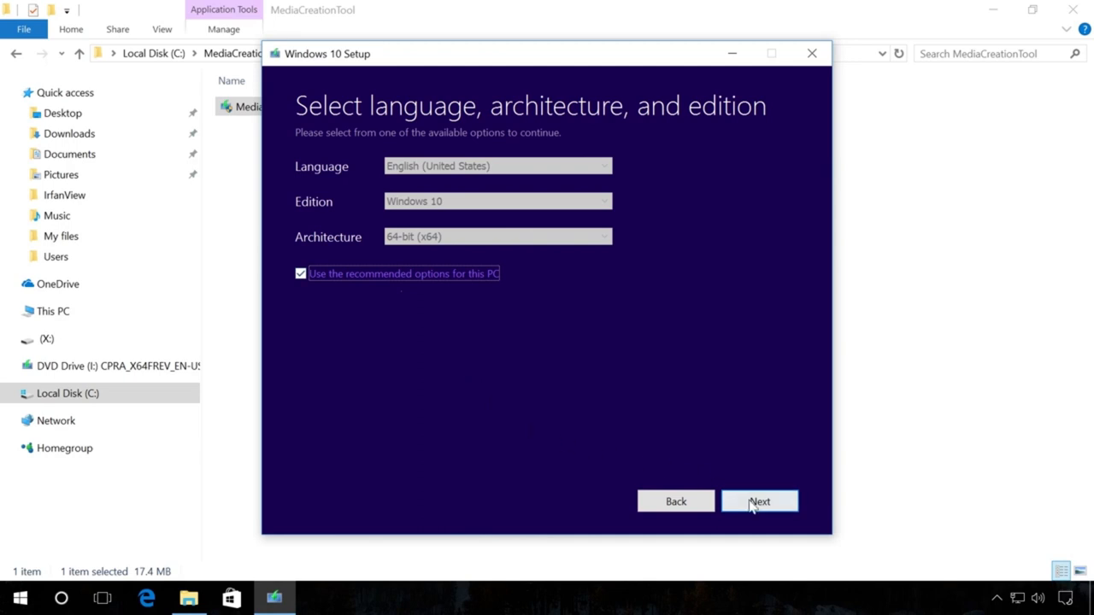
Keep the recommended edition settings, choose USB flash drive X:, and begin preparing the media
{"action": "left_click", "coordinate": [759, 501]}
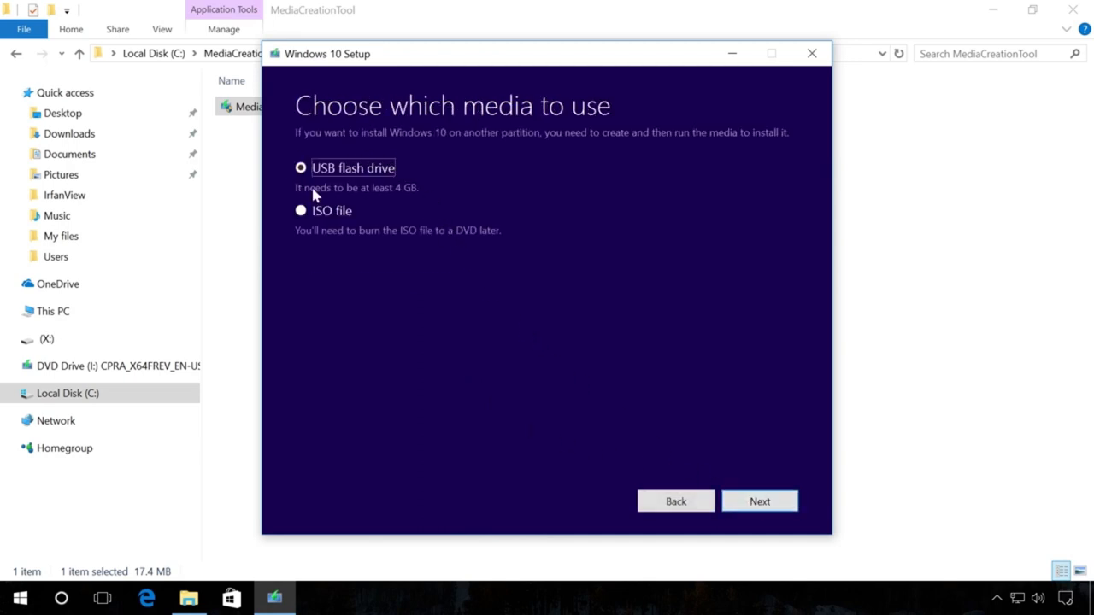
{"action": "mouse_move", "coordinate": [431, 264]}
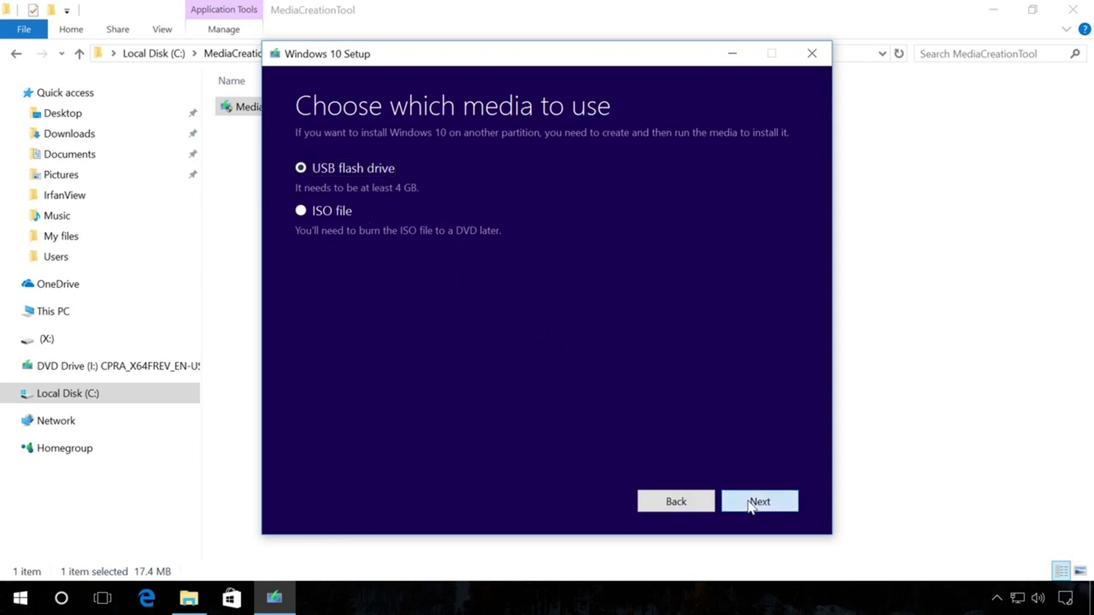
{"action": "left_click", "coordinate": [759, 501]}
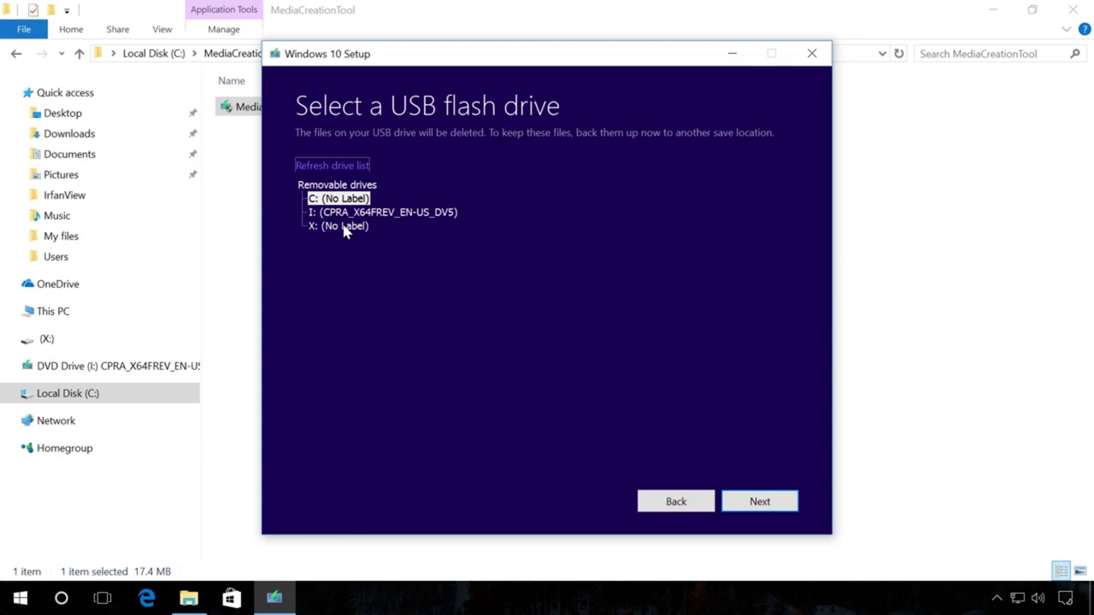
{"action": "left_click", "coordinate": [338, 226]}
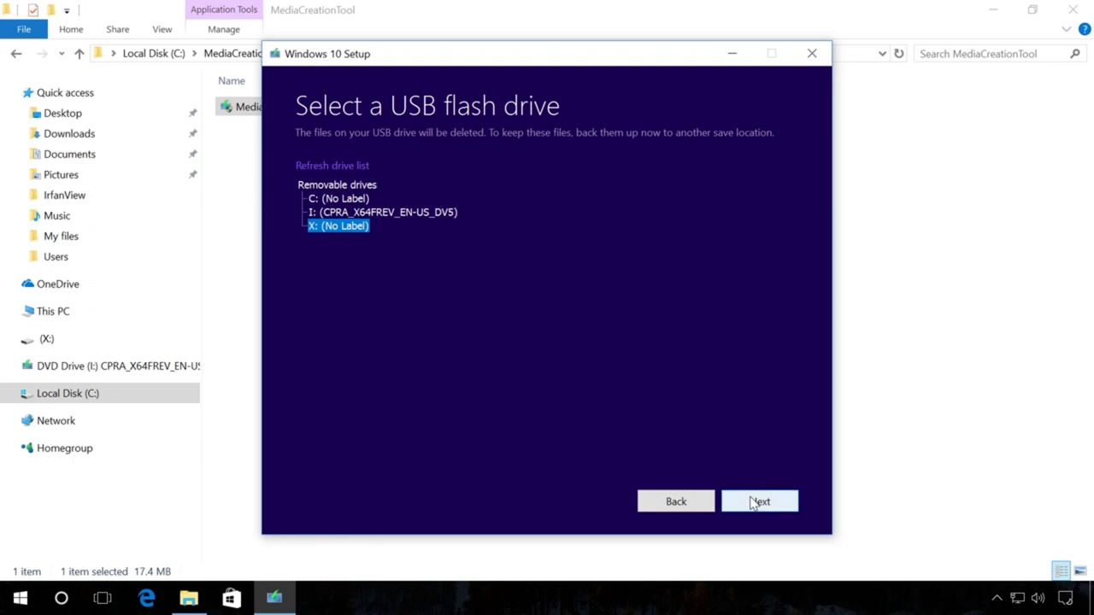
{"action": "left_click", "coordinate": [758, 502]}
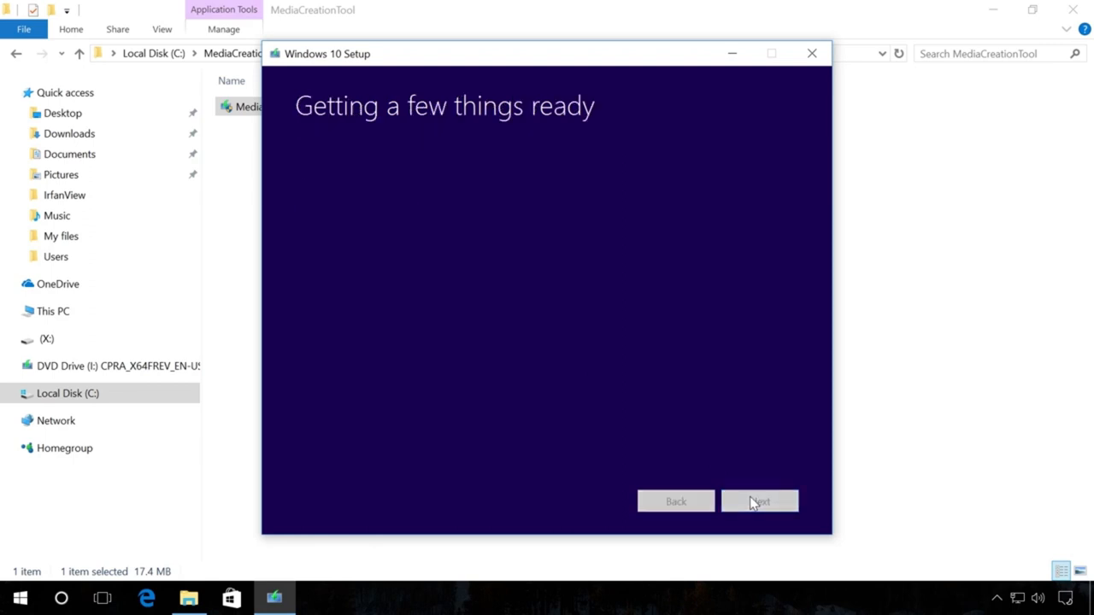